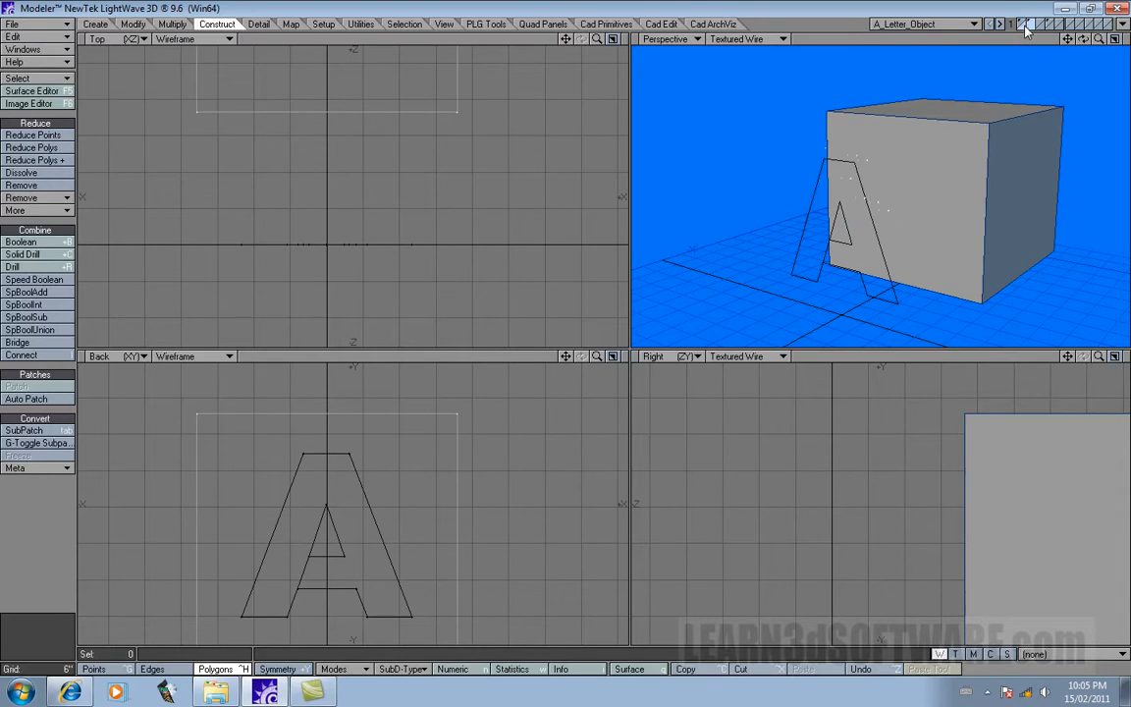
pyautogui.moveTo(1025, 35)
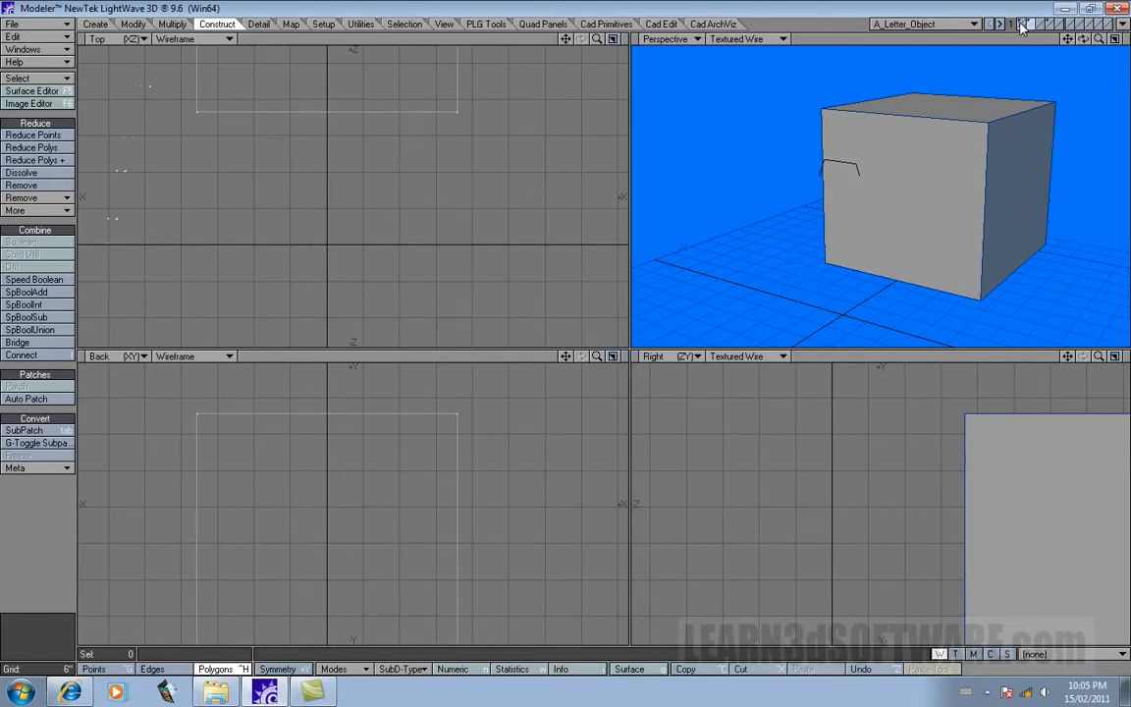
# Drill the cube with the letter-A template using Core, leaving only the A-shaped block.
pyautogui.click(16, 267)
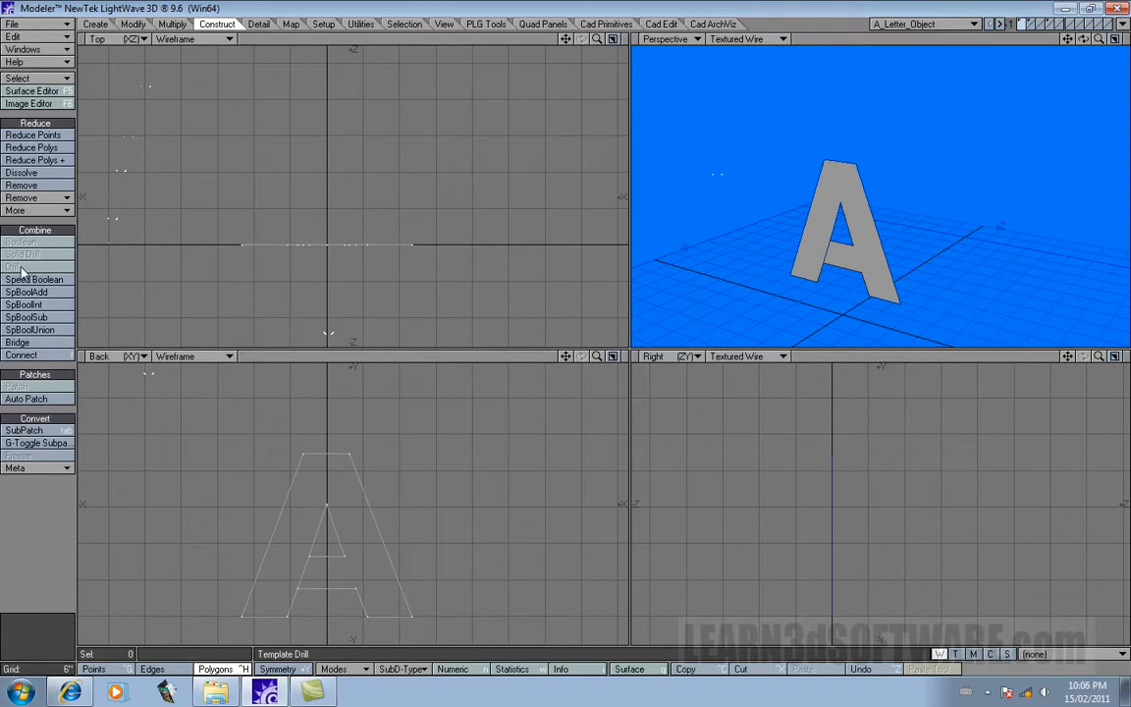
pyautogui.click(34, 279)
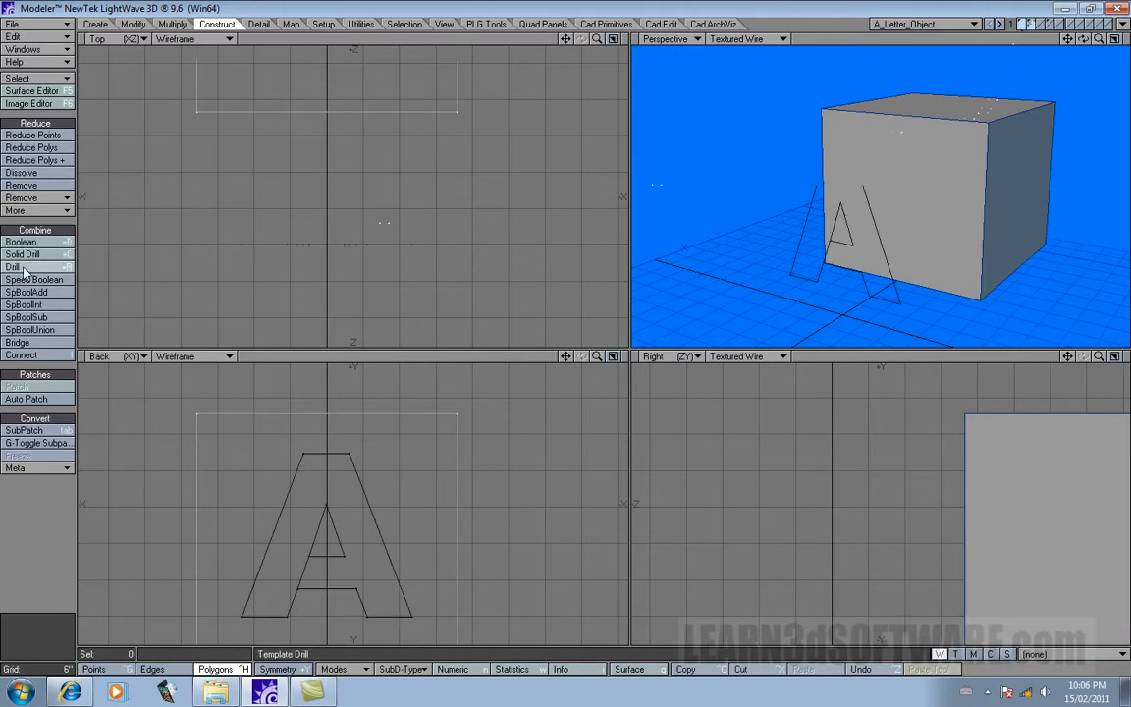
pyautogui.click(14, 267)
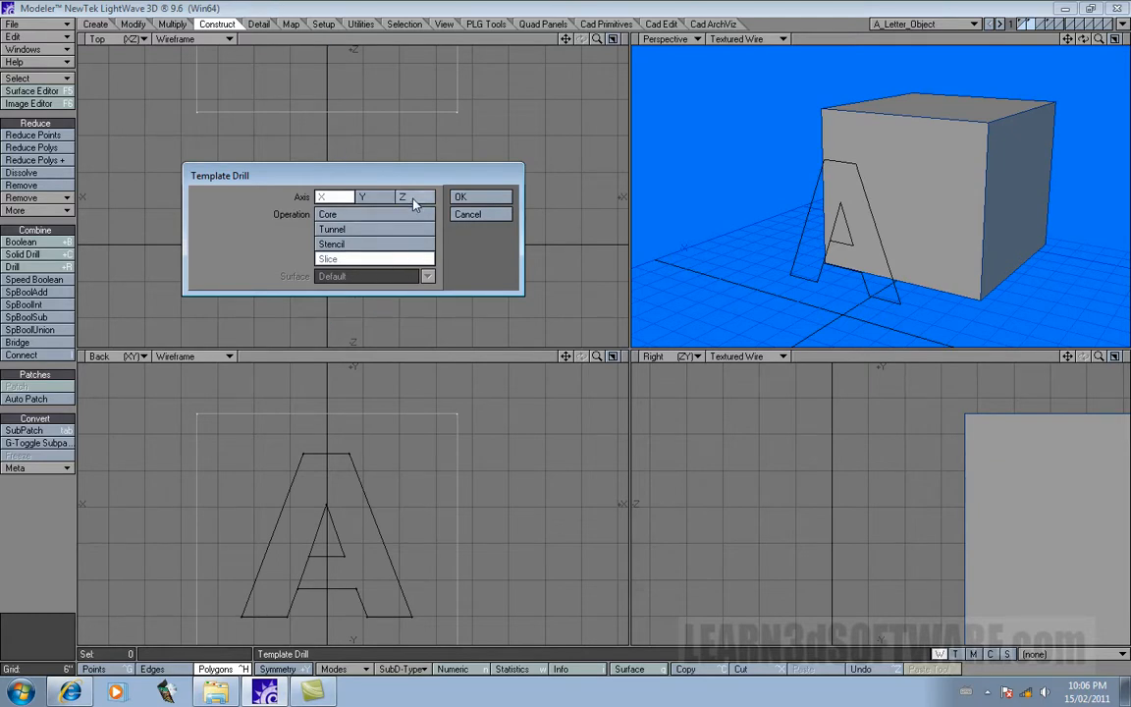
pyautogui.click(322, 196)
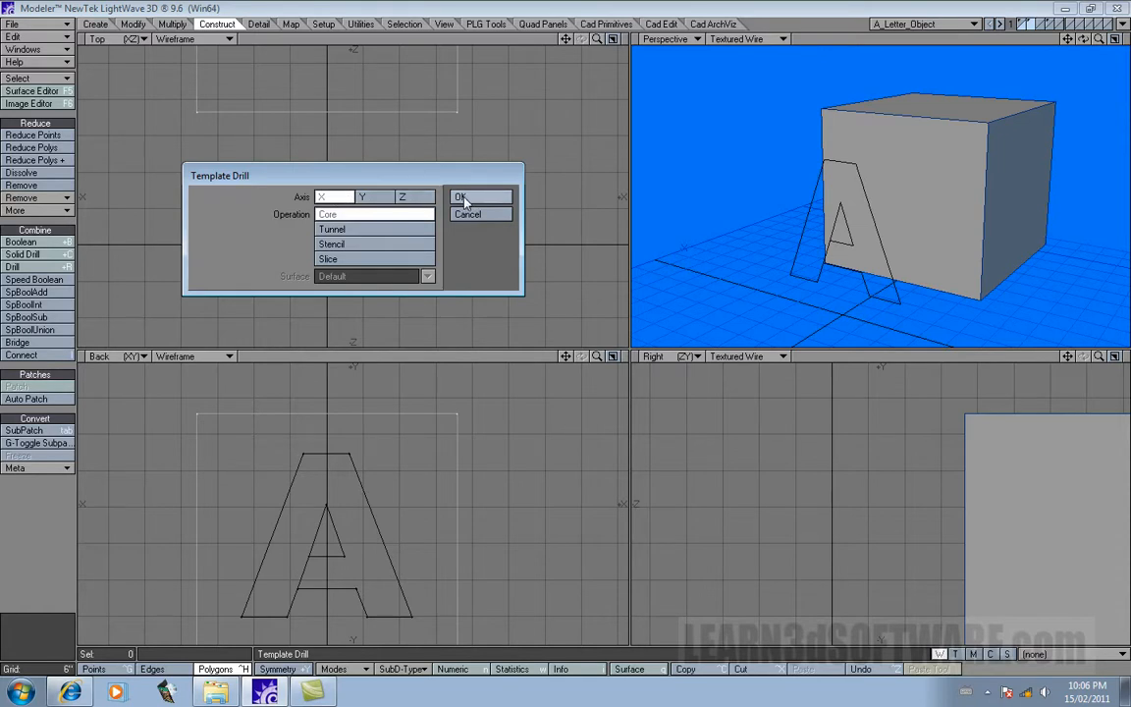
pyautogui.click(461, 196)
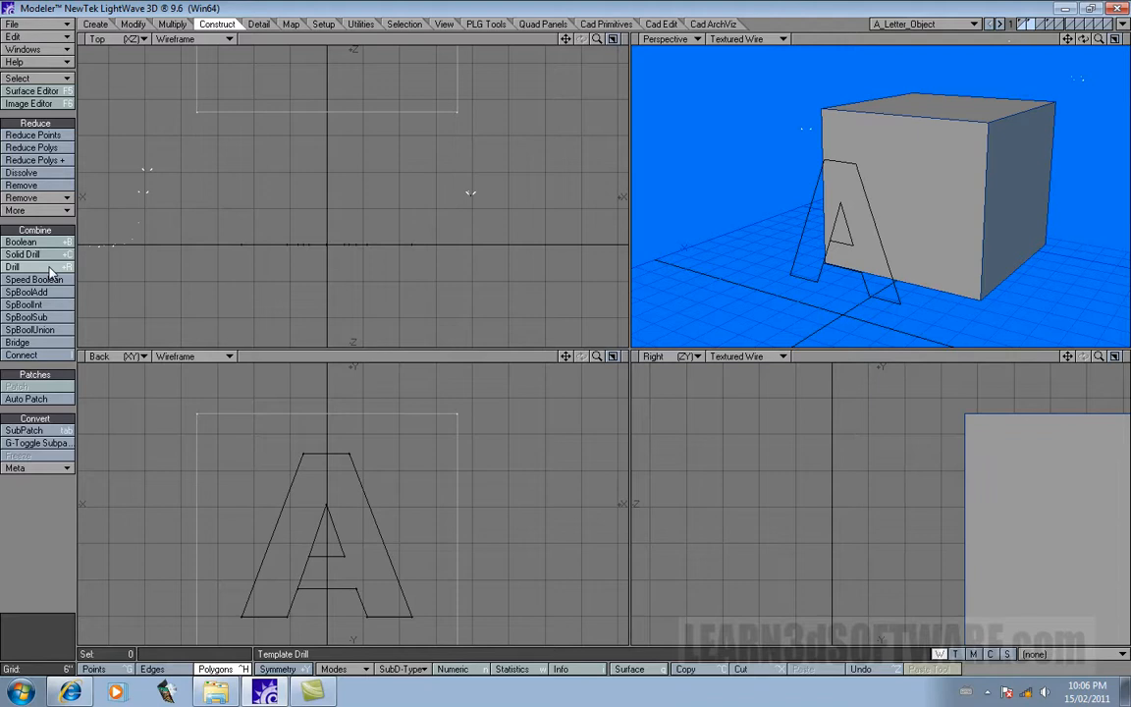
pyautogui.click(12, 267)
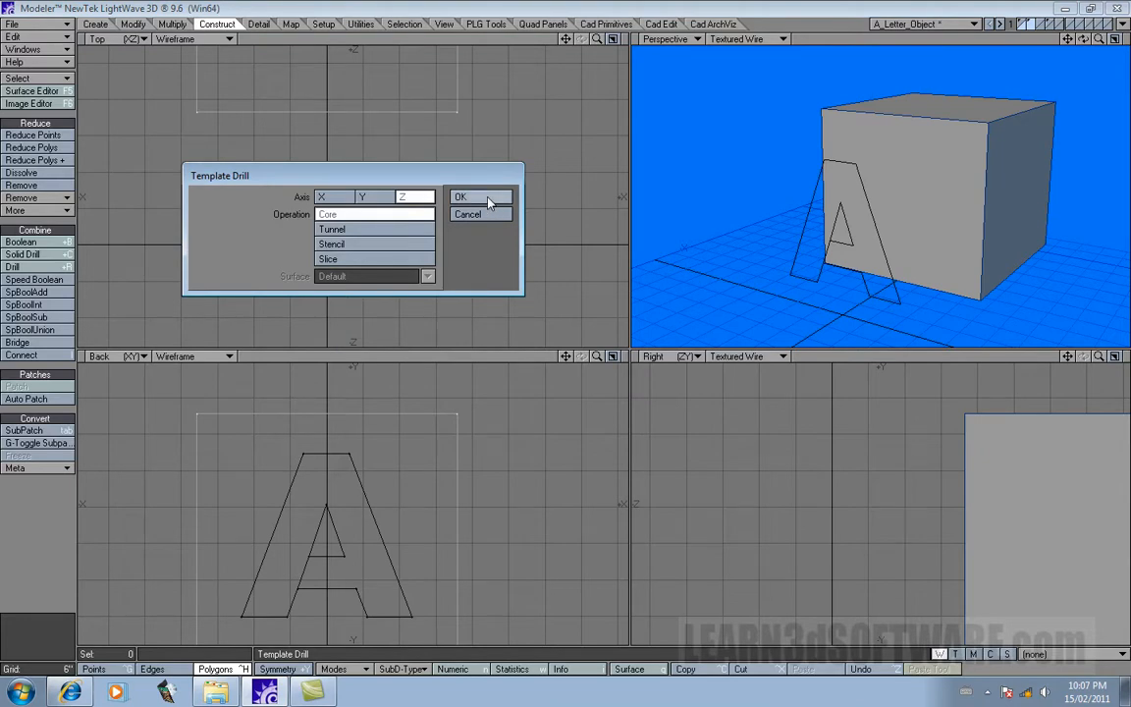
pyautogui.click(459, 196)
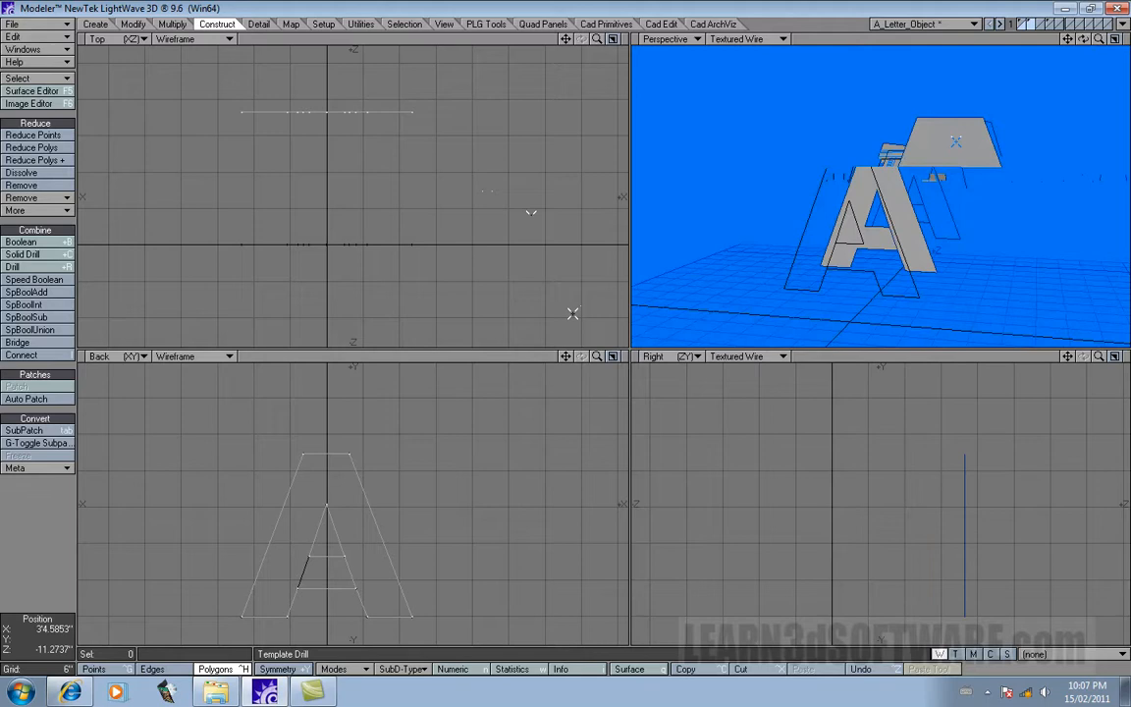
# Undo the core and run a Tunnel drill so the A cuts straight through the restored cube.
pyautogui.click(12, 267)
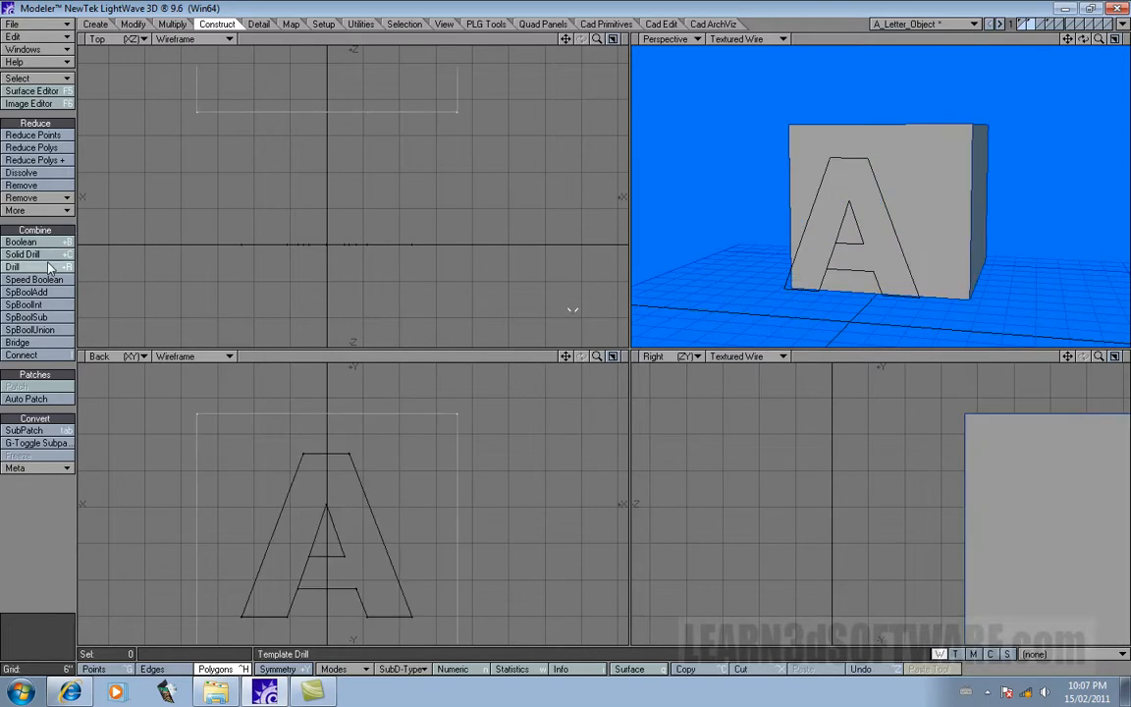
pyautogui.click(12, 267)
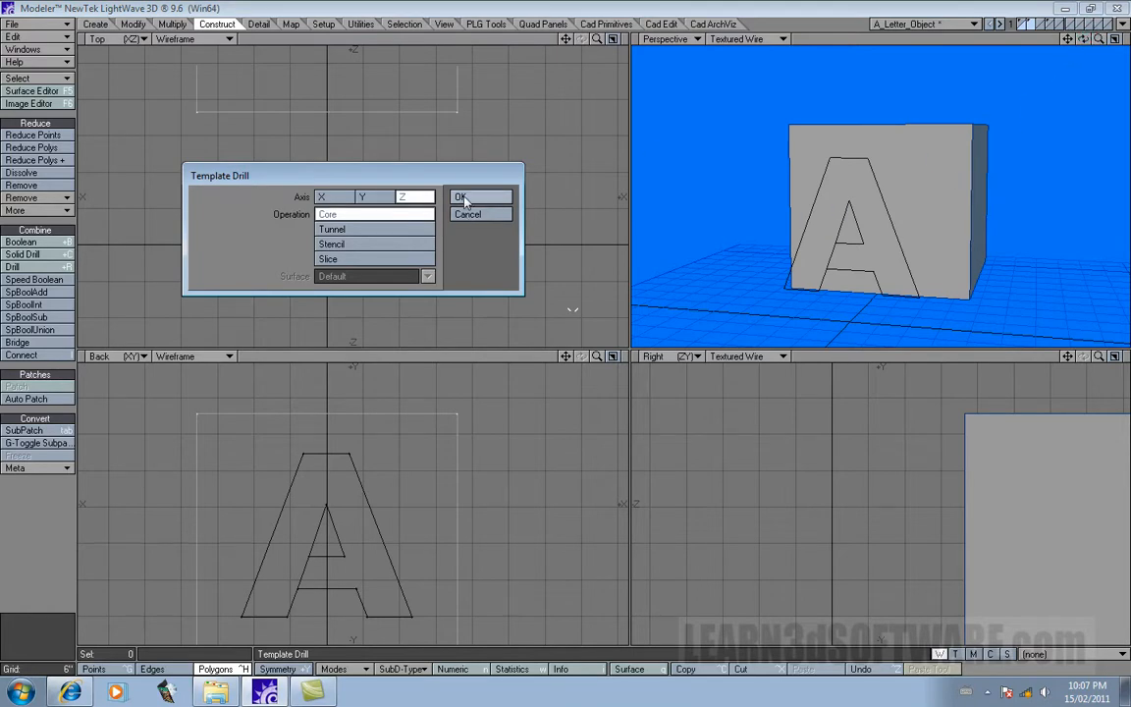
pyautogui.click(462, 196)
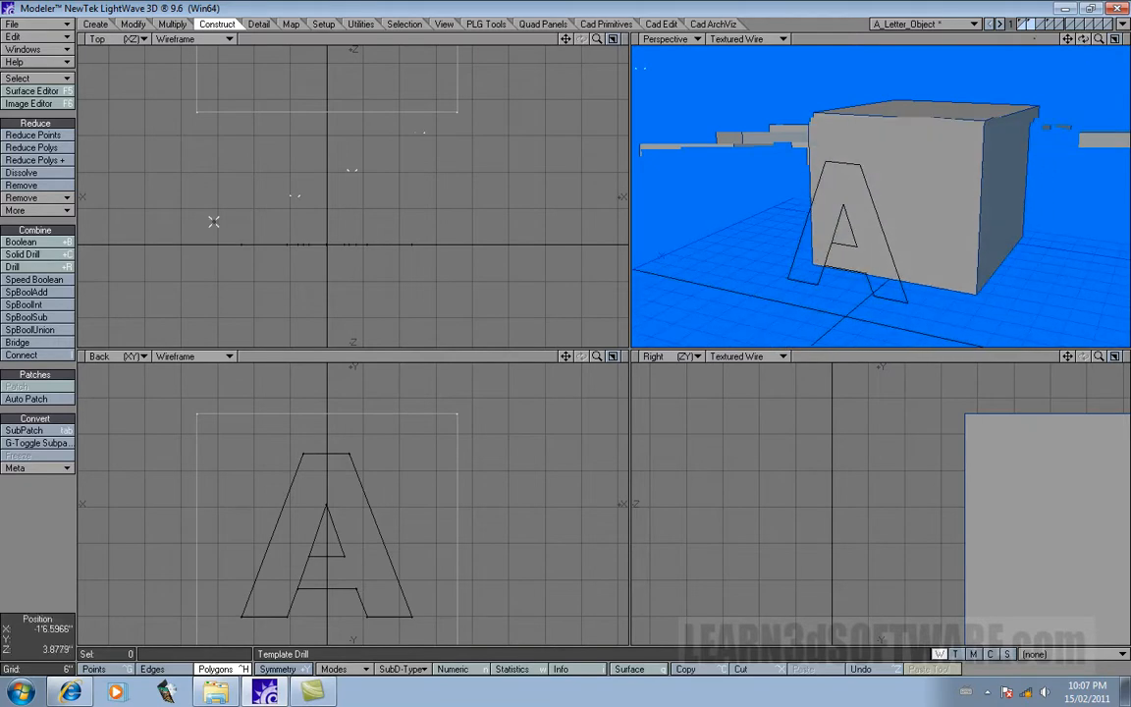
pyautogui.click(22, 255)
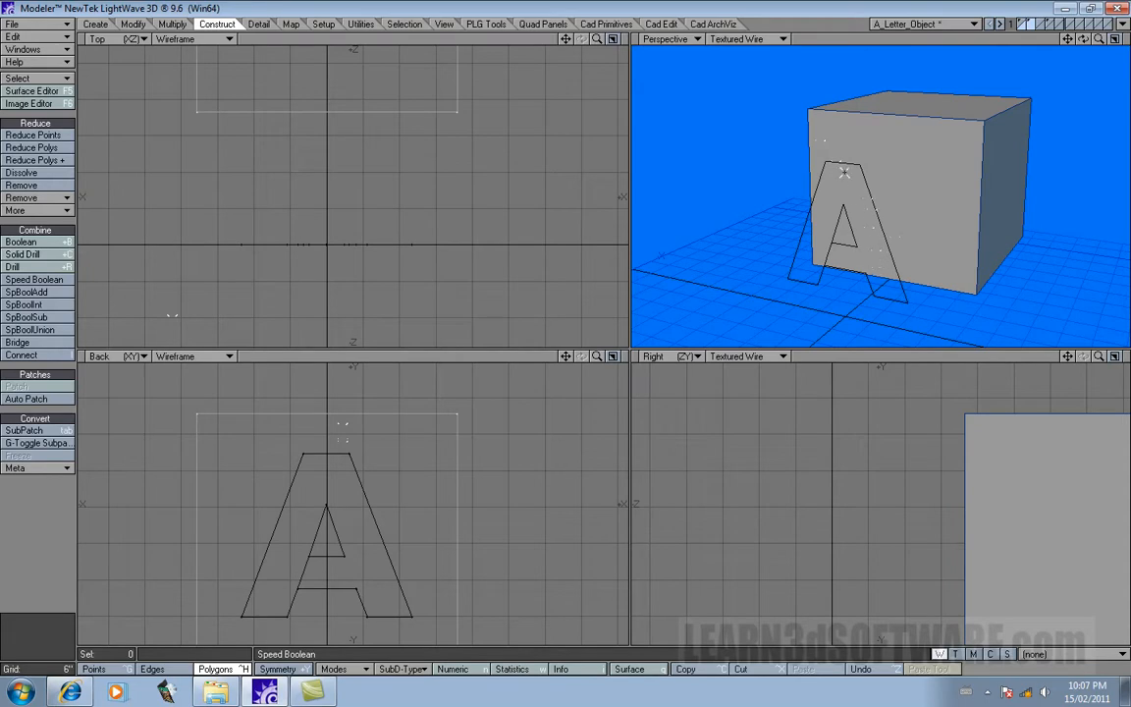
pyautogui.moveTo(901, 243)
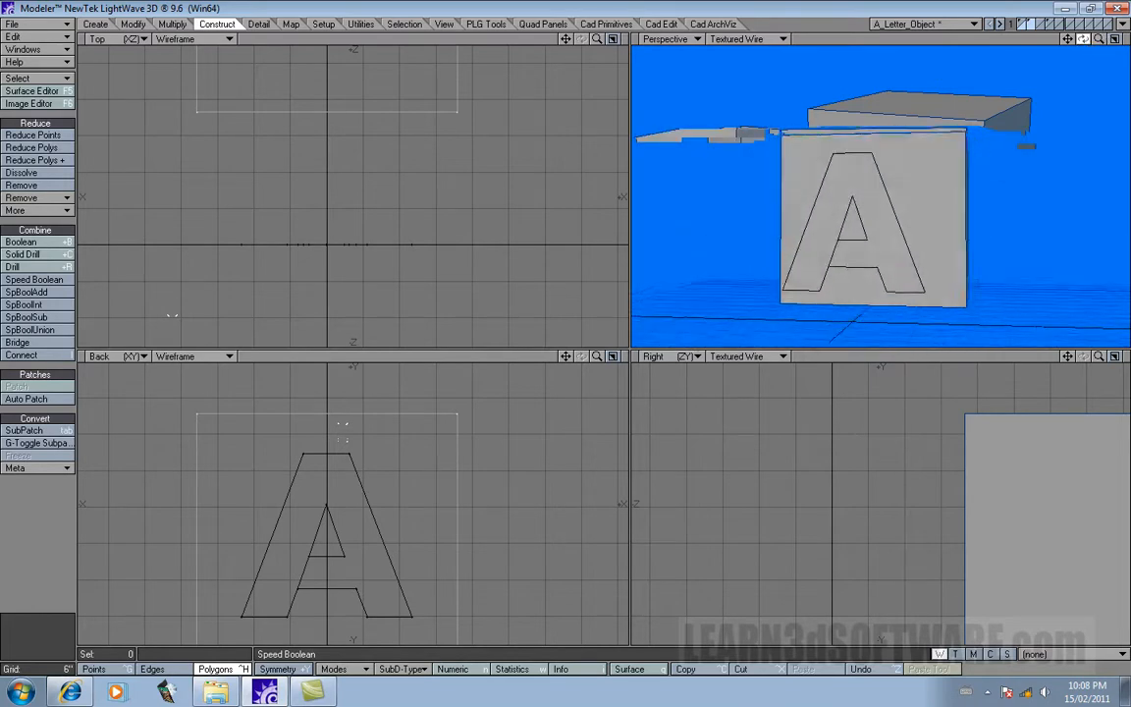
# Undo again and run a Slice drill so the A outline splits the cube's face polygons.
pyautogui.click(12, 267)
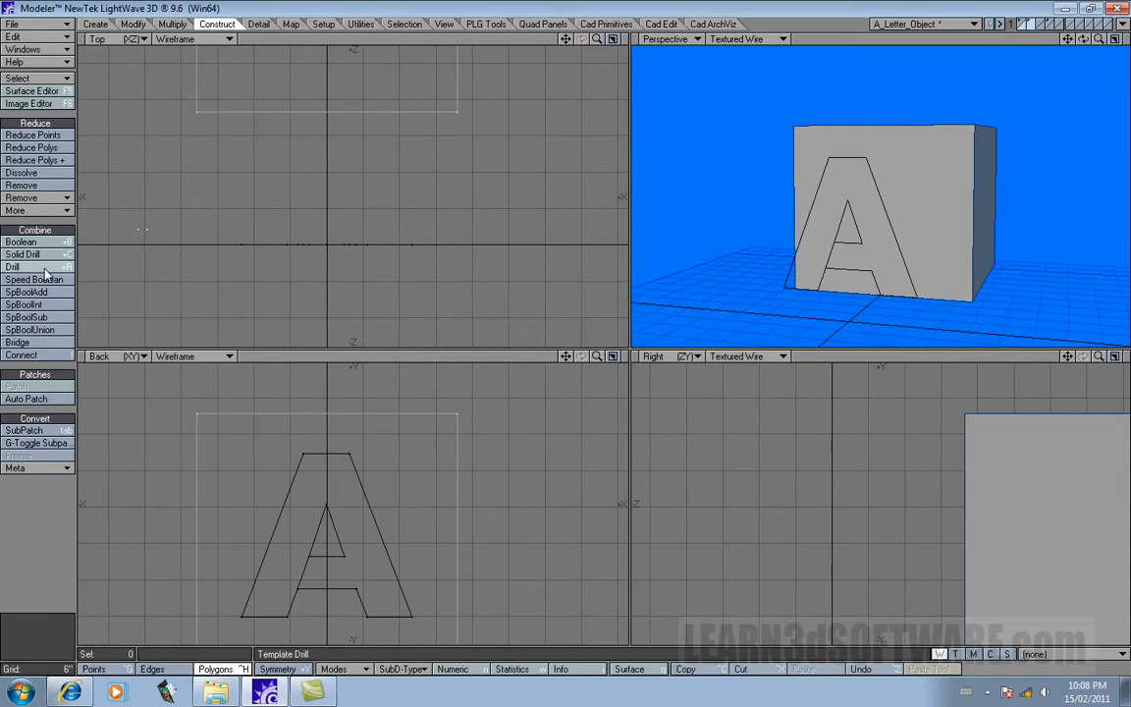
pyautogui.click(12, 267)
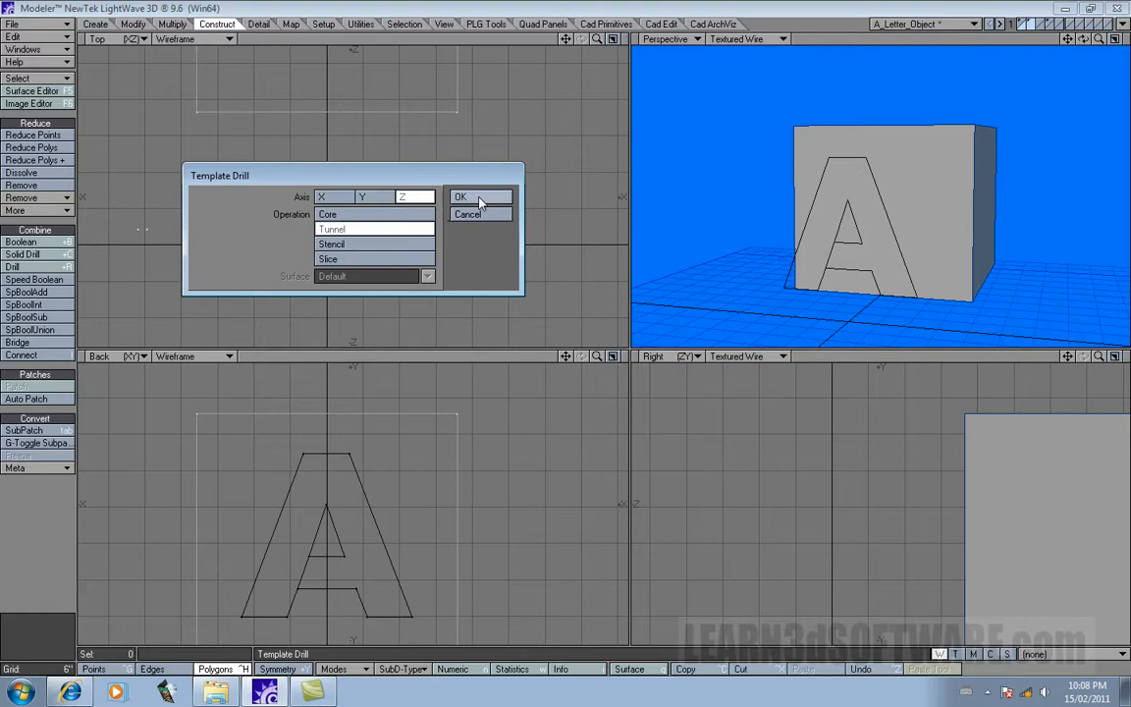
pyautogui.click(459, 196)
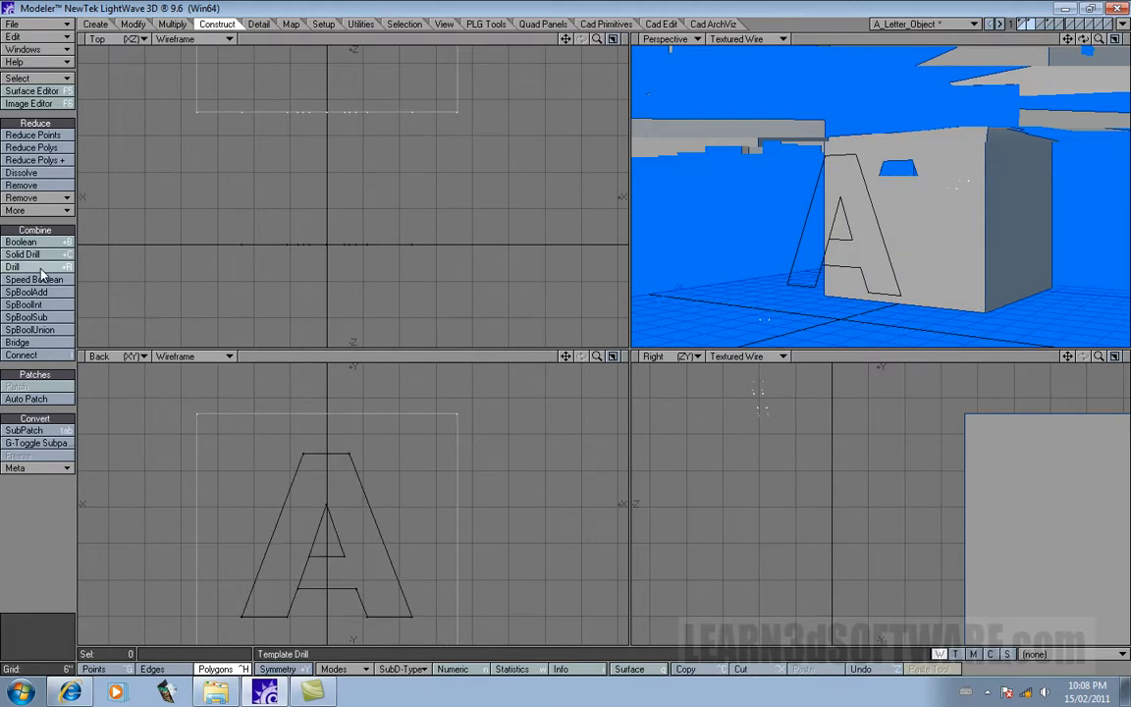
# Stencil the letter A onto the cube face as a new surface named 'Bobert'.
pyautogui.click(14, 267)
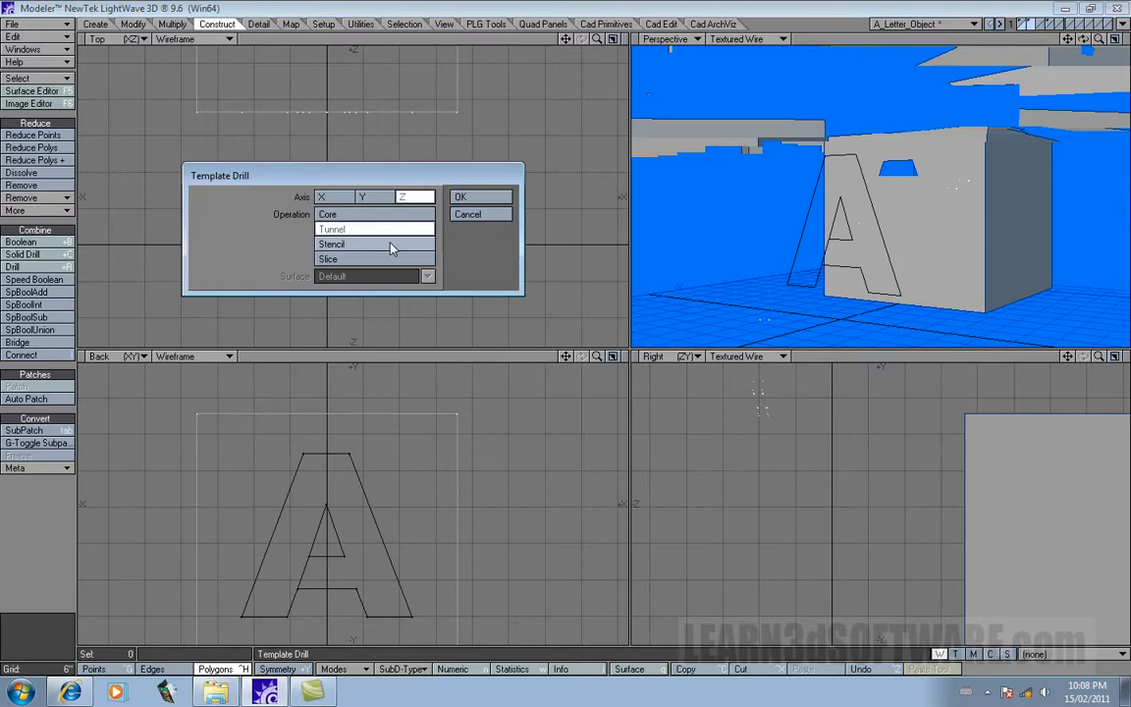
pyautogui.click(330, 244)
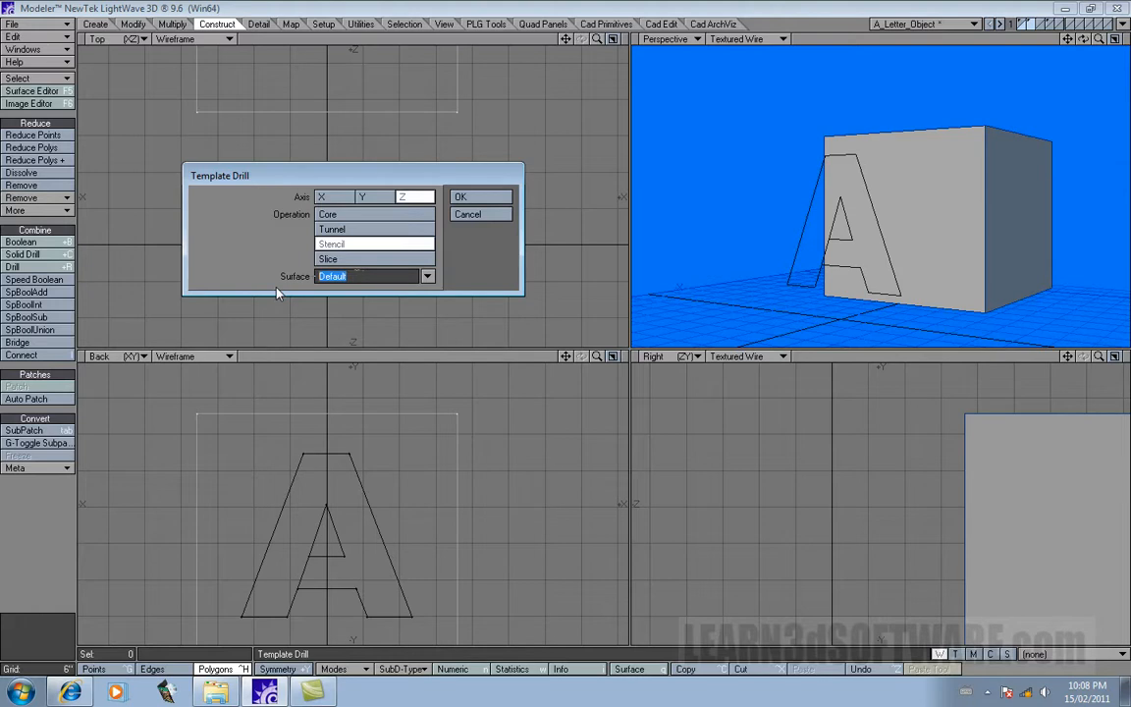
pyautogui.write('Bobert')
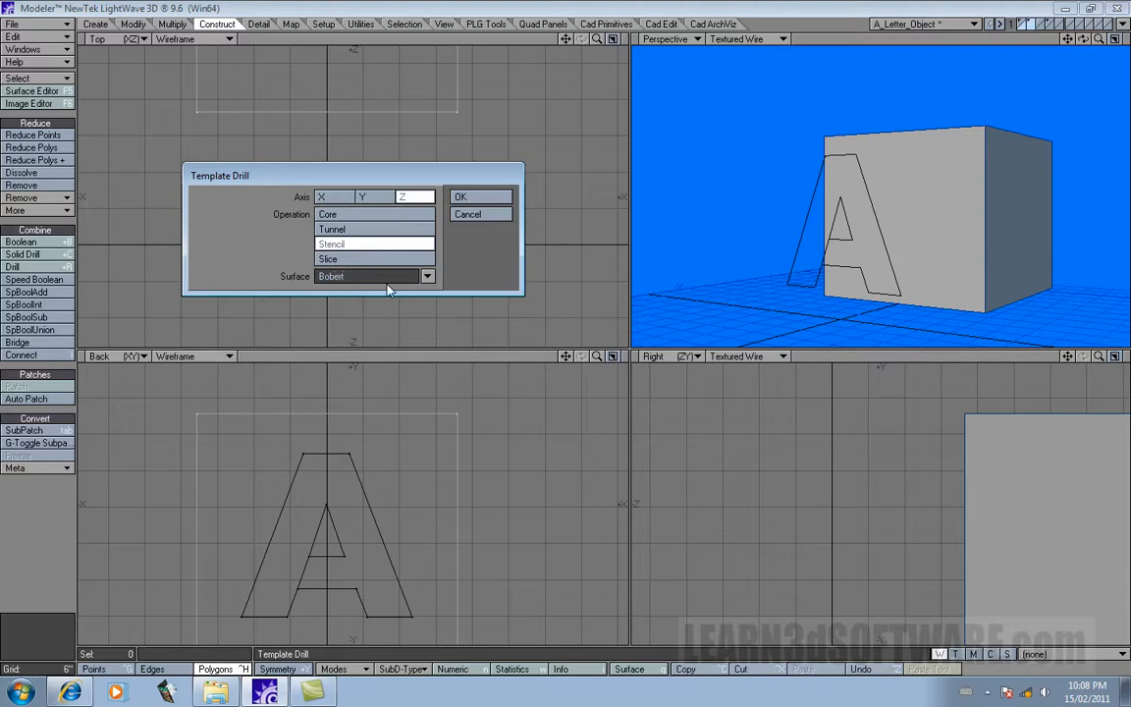
pyautogui.moveTo(481, 204)
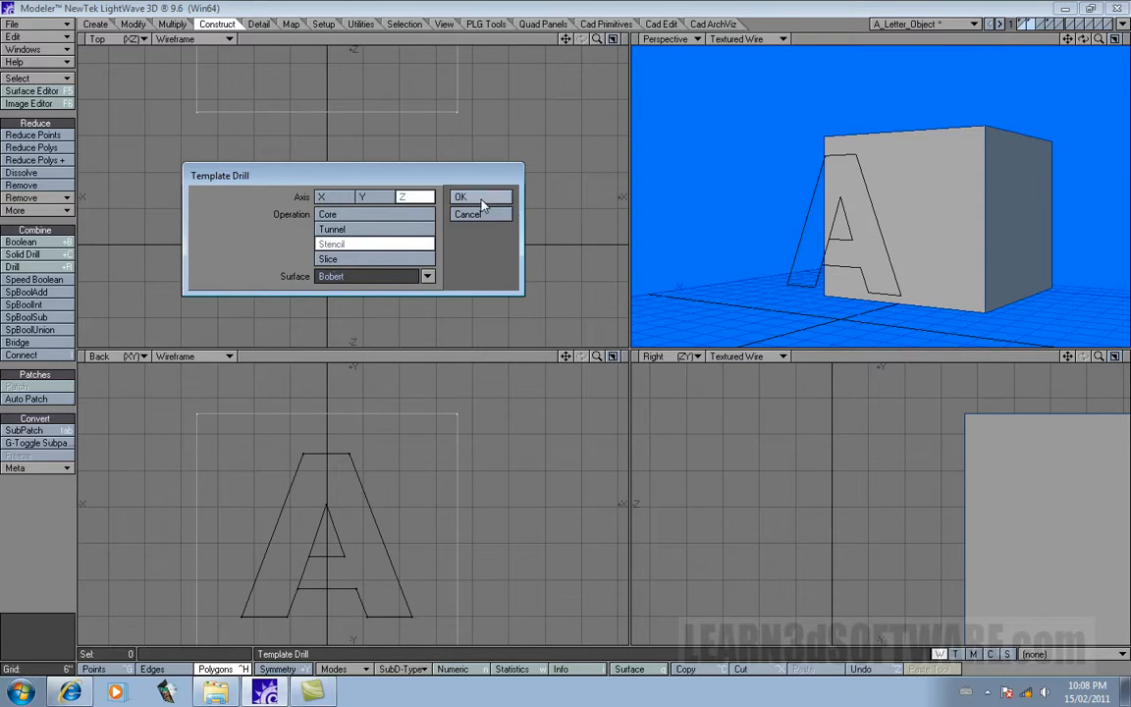
pyautogui.click(460, 196)
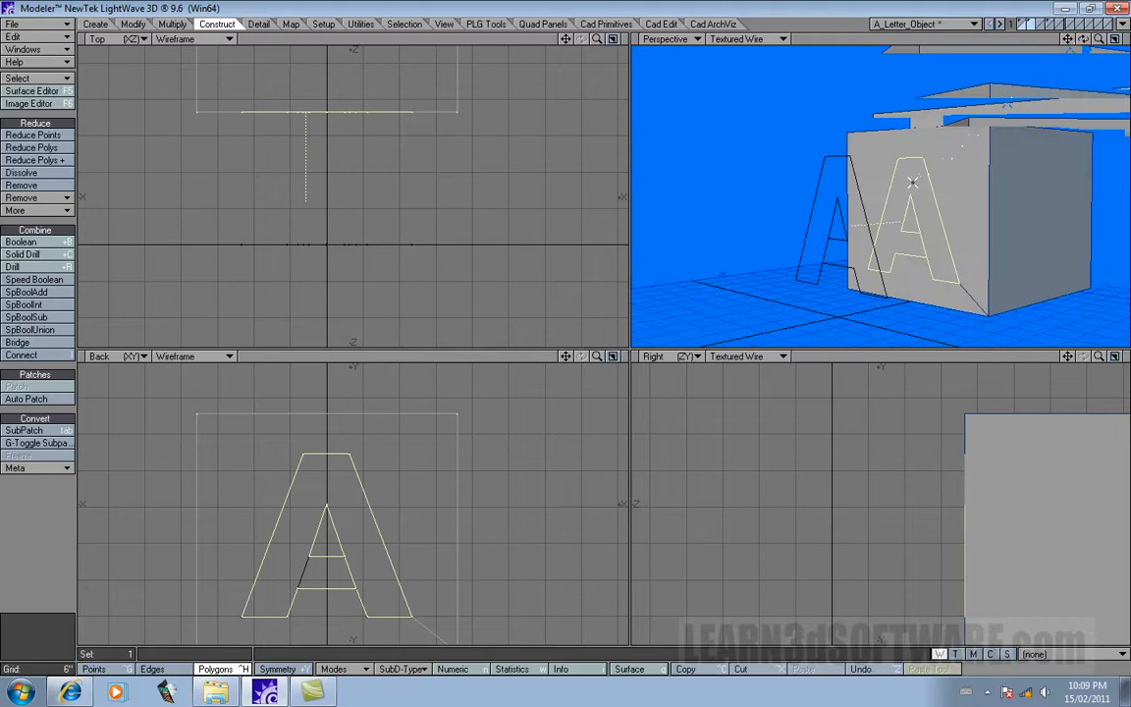
# Select the stencilled A polygons via the Bobert surface entry in Polygon Statistics.
pyautogui.click(511, 667)
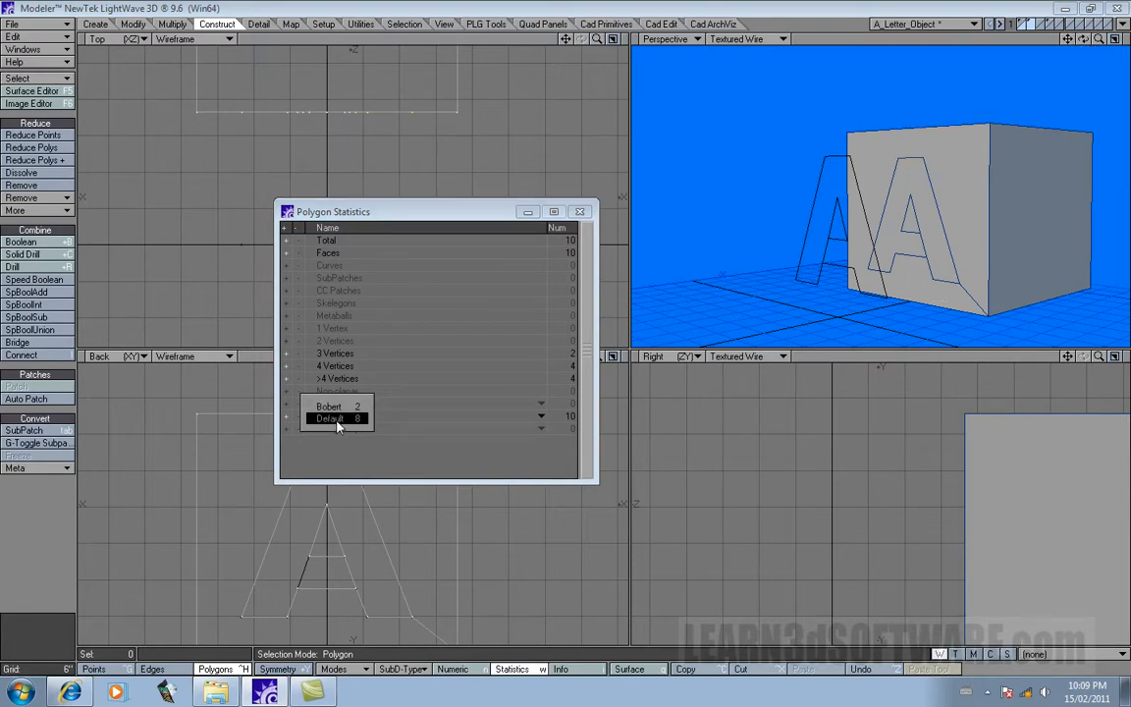
pyautogui.click(334, 407)
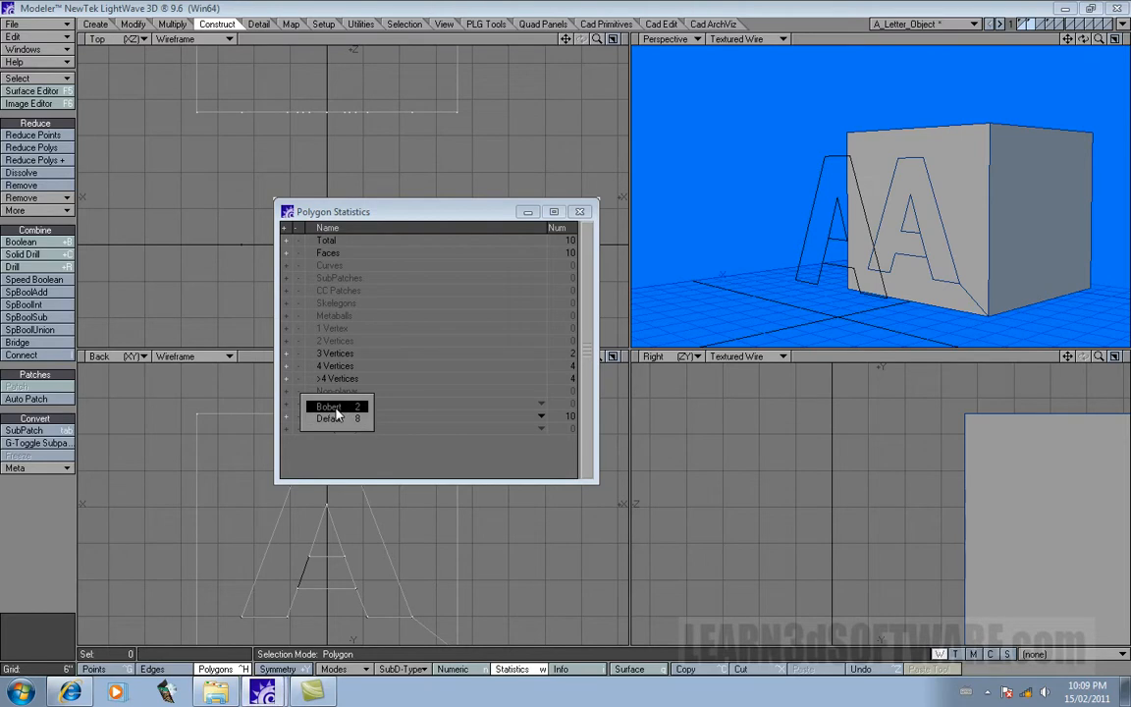
pyautogui.moveTo(342, 416)
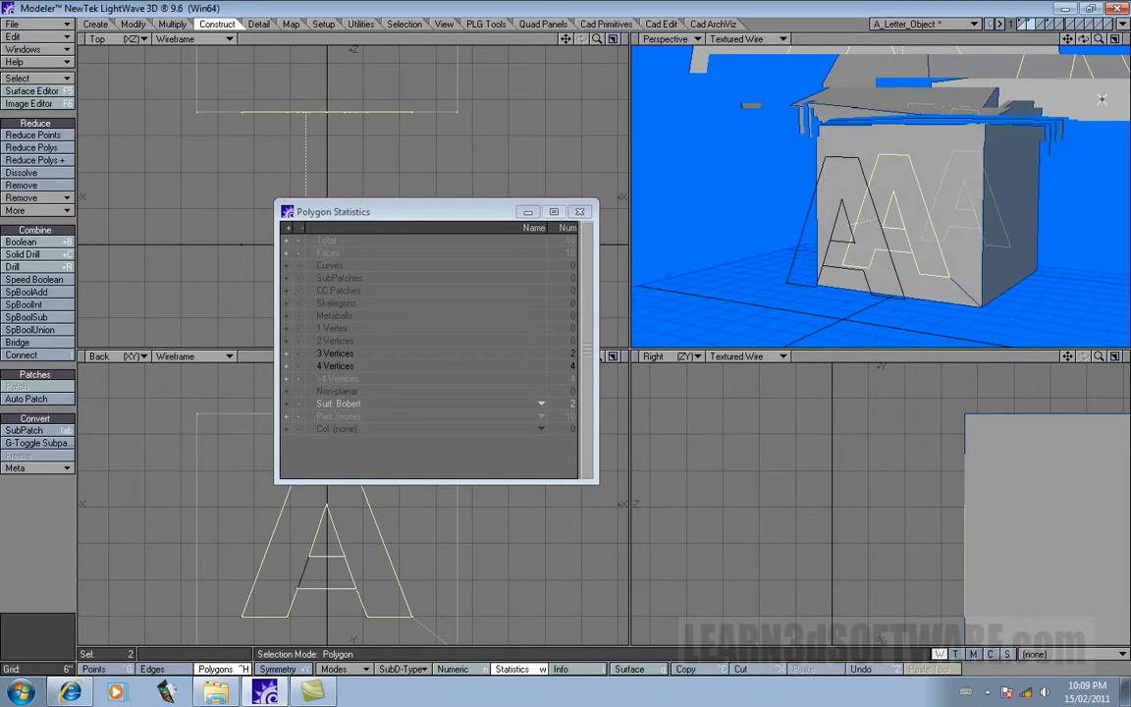
pyautogui.moveTo(441, 275)
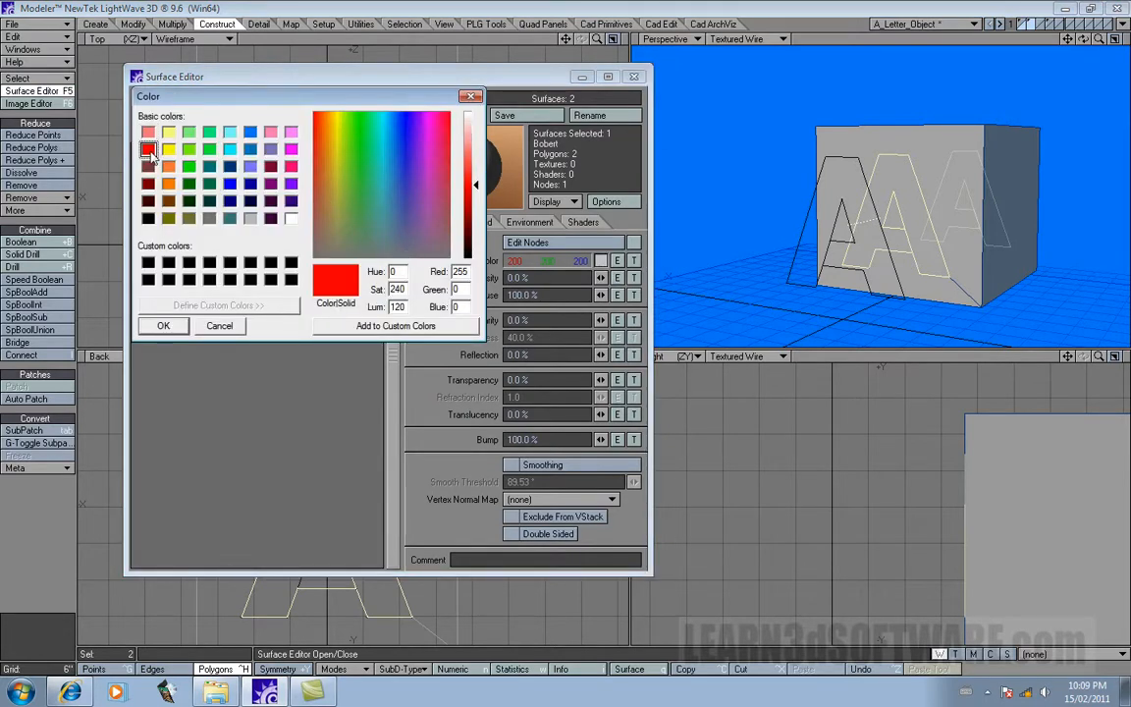
# Make the Bobert surface red and close the Surface Editor.
pyautogui.click(165, 326)
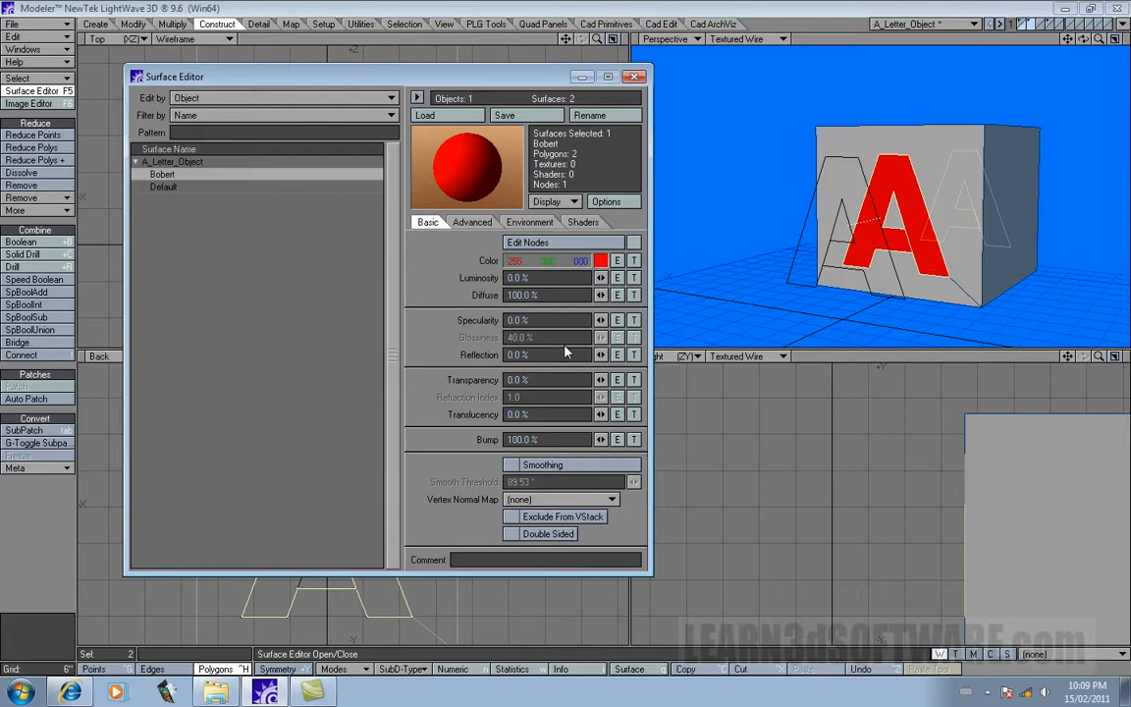
pyautogui.click(637, 75)
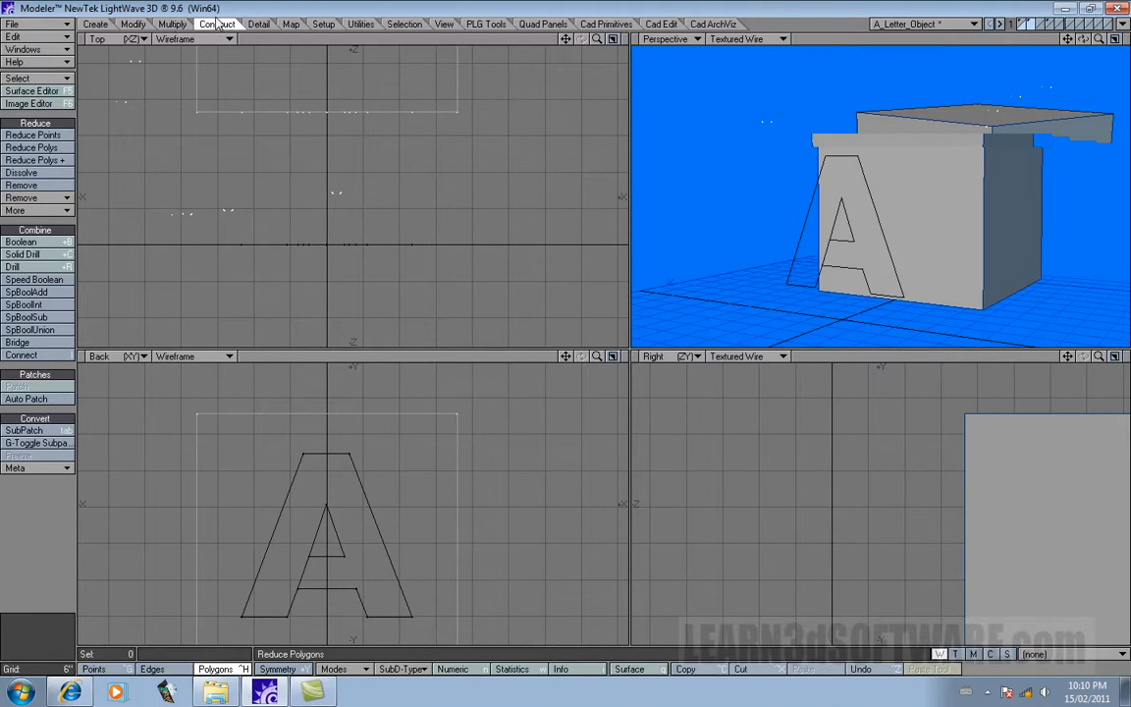
# Stencil a second A outline onto the cube and reassign it to a different surface.
pyautogui.click(22, 255)
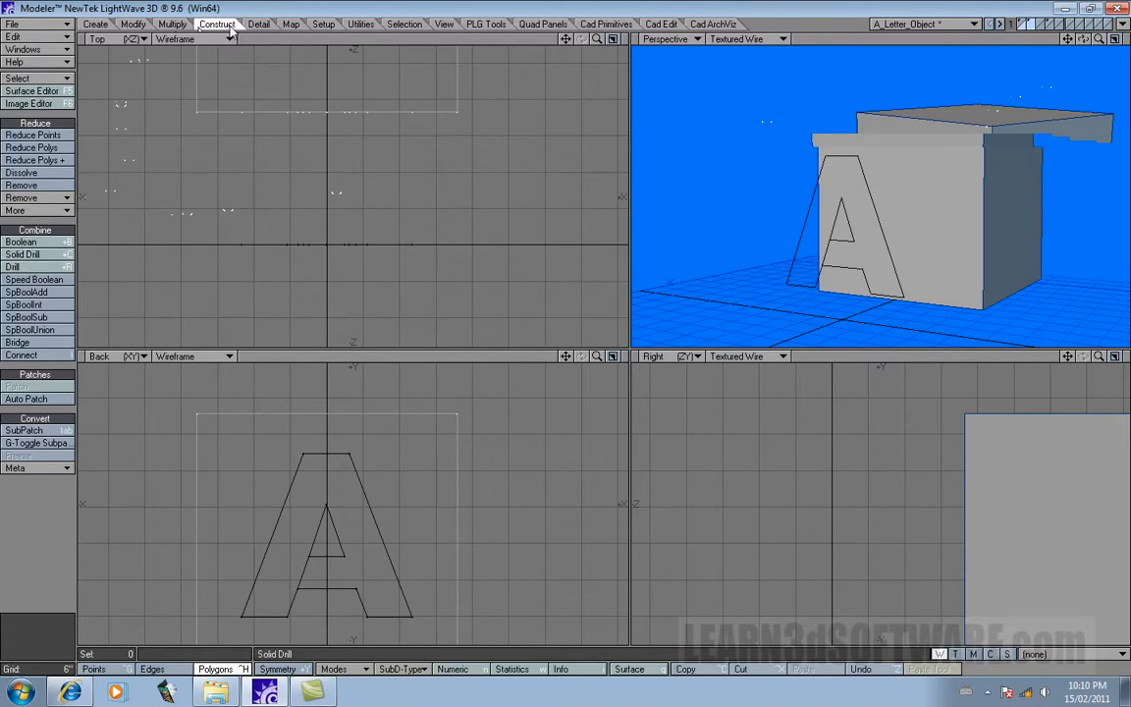
pyautogui.click(12, 268)
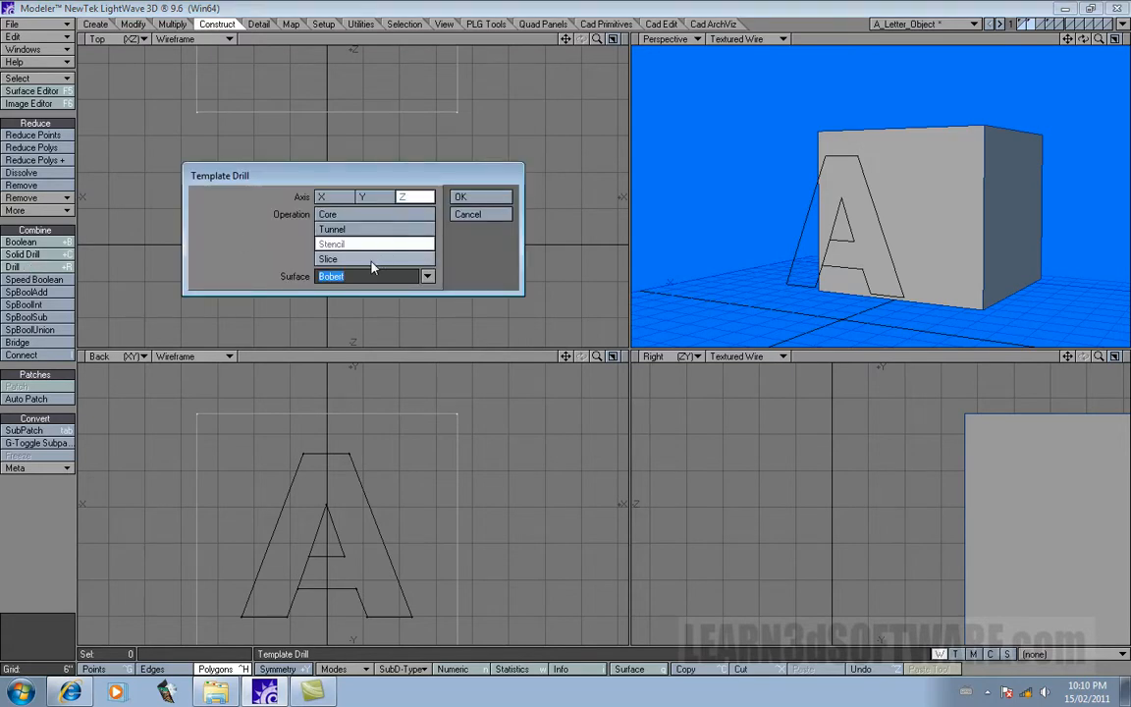
pyautogui.click(328, 259)
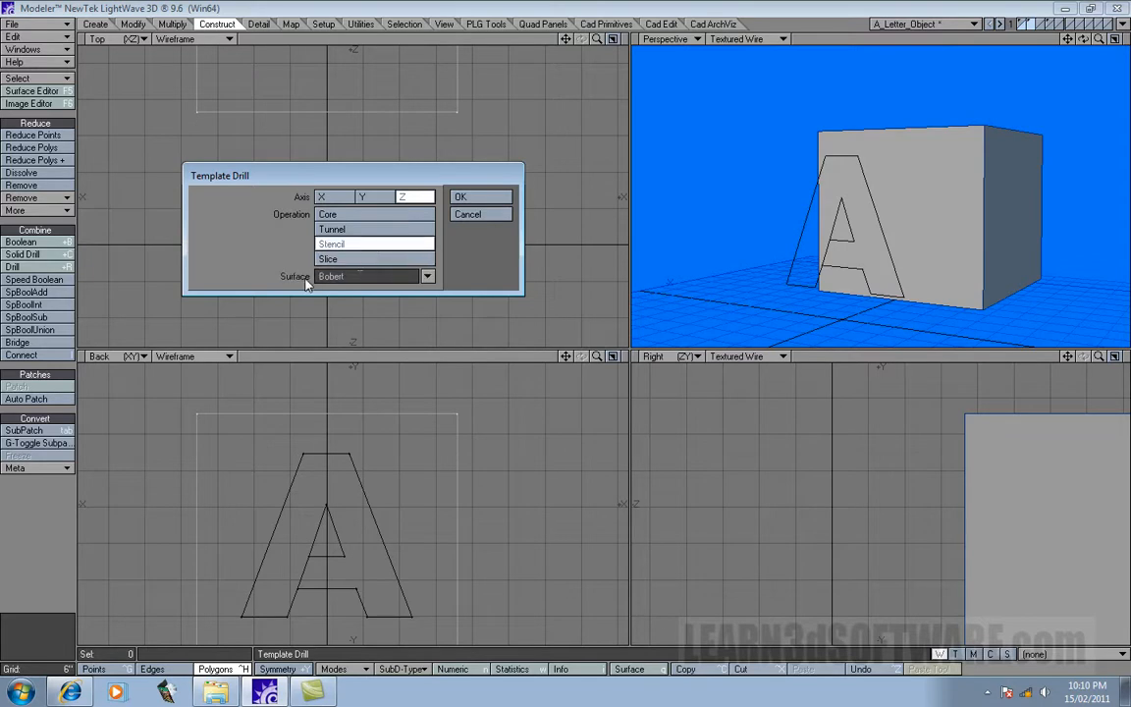
pyautogui.moveTo(299, 283)
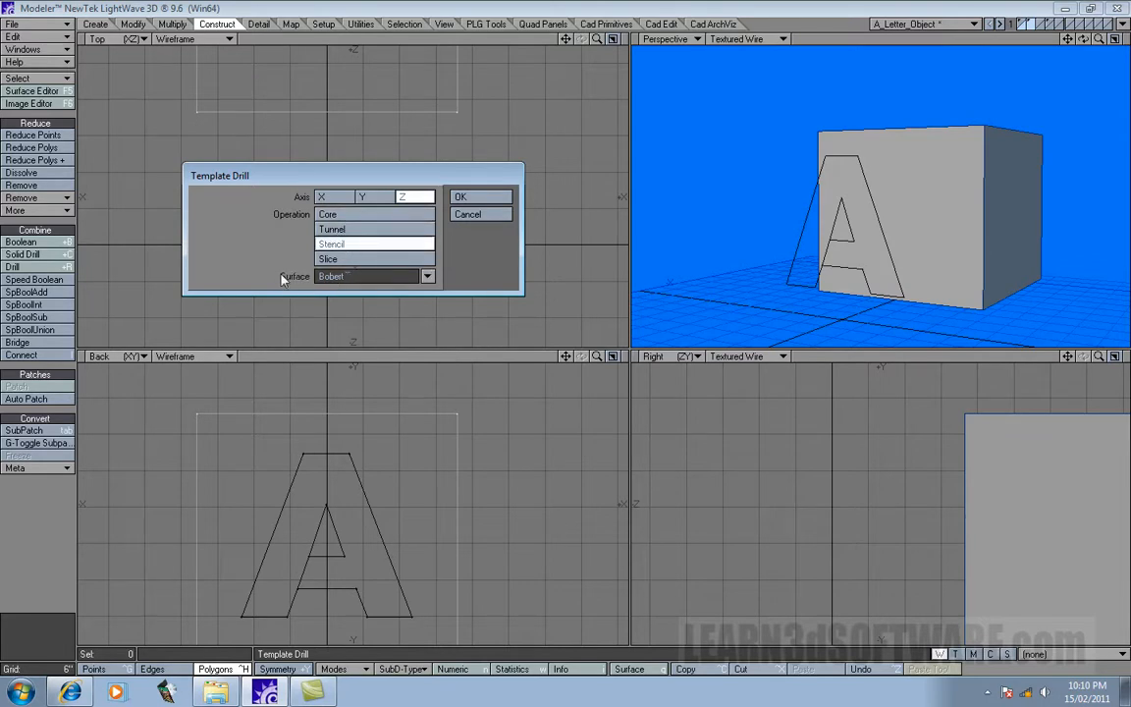
pyautogui.click(370, 275)
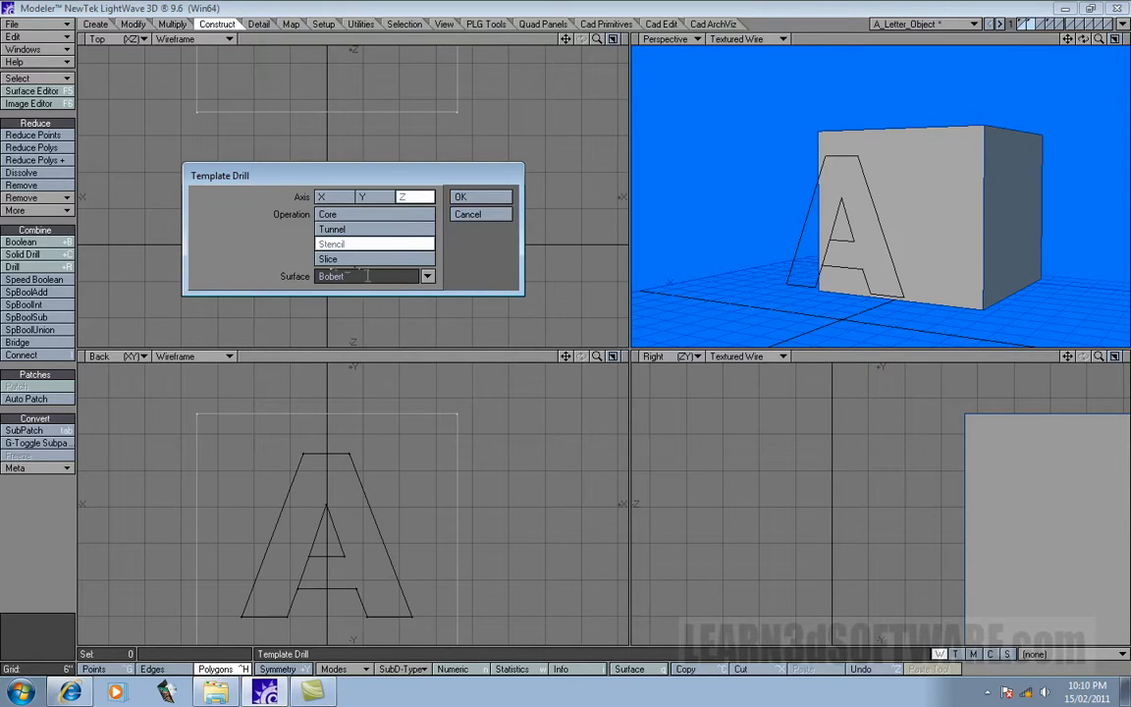
pyautogui.click(332, 243)
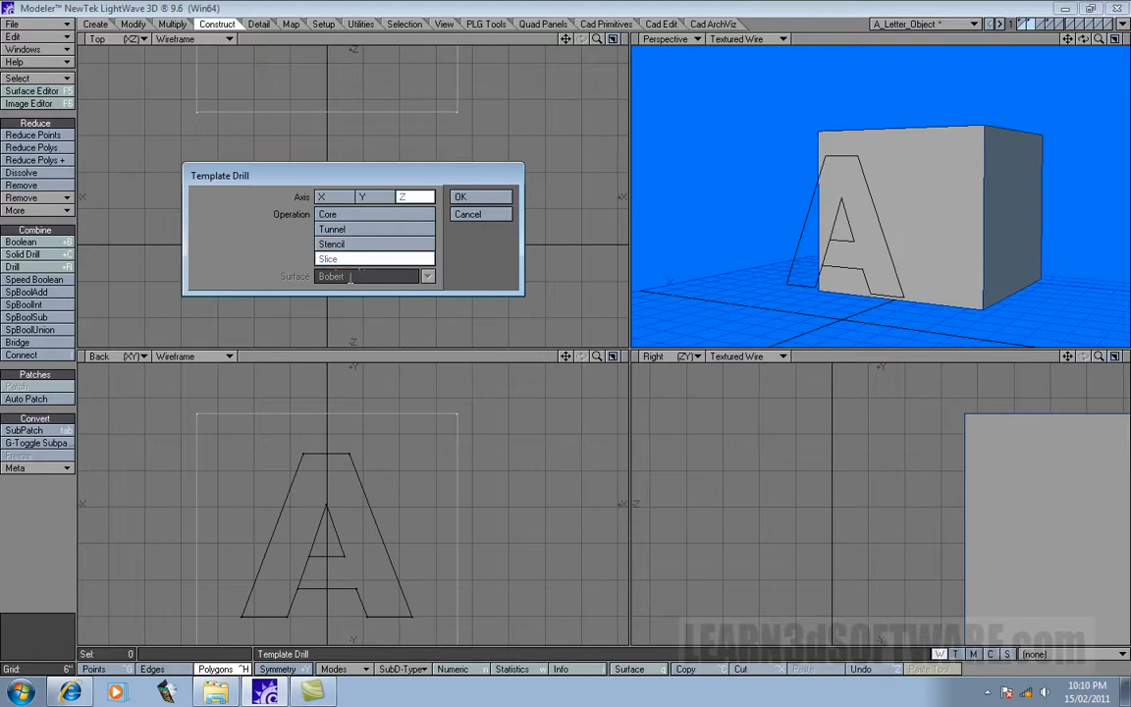
pyautogui.click(428, 275)
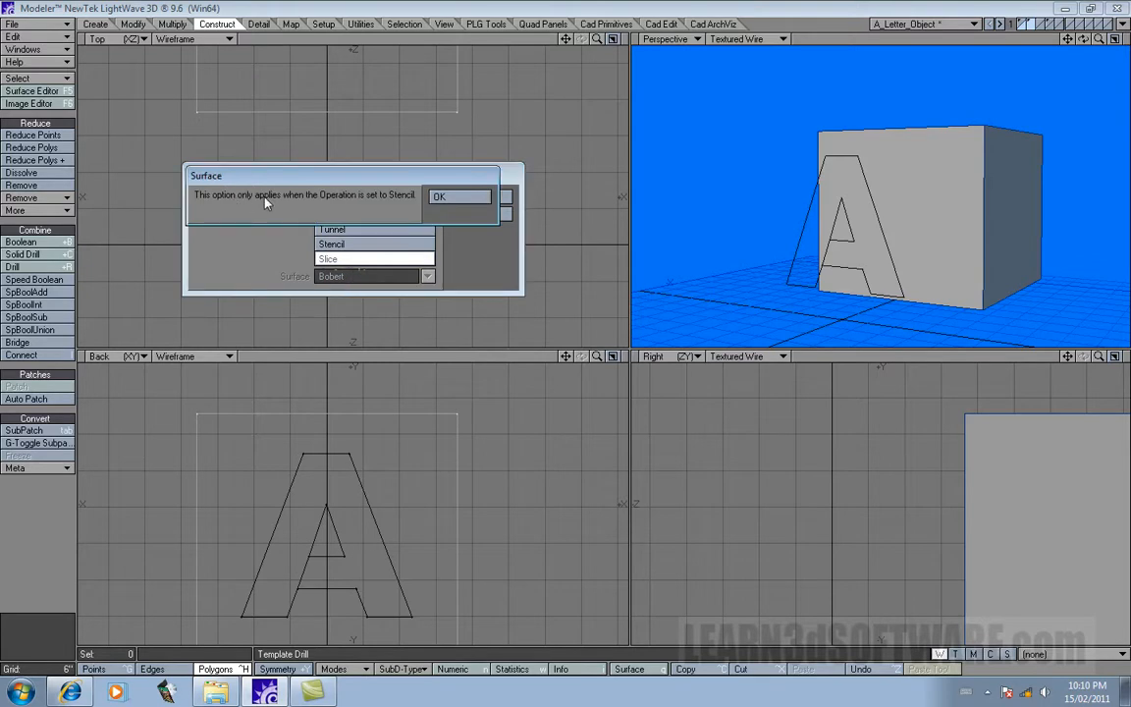
pyautogui.moveTo(374, 201)
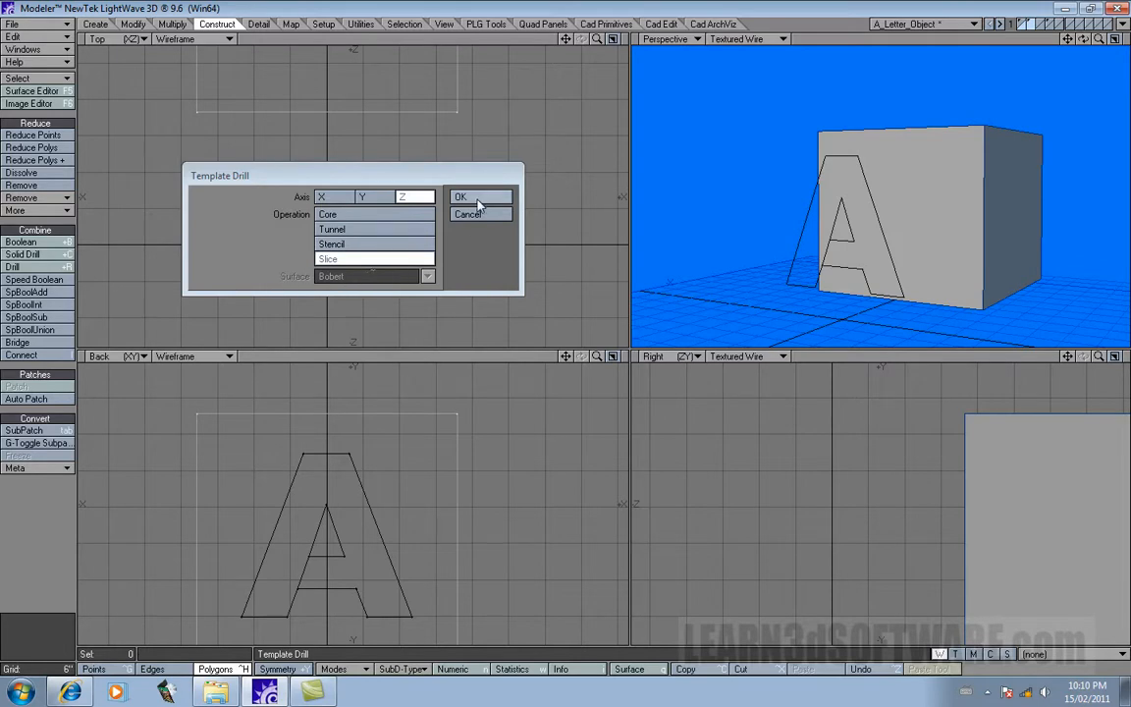
pyautogui.click(459, 196)
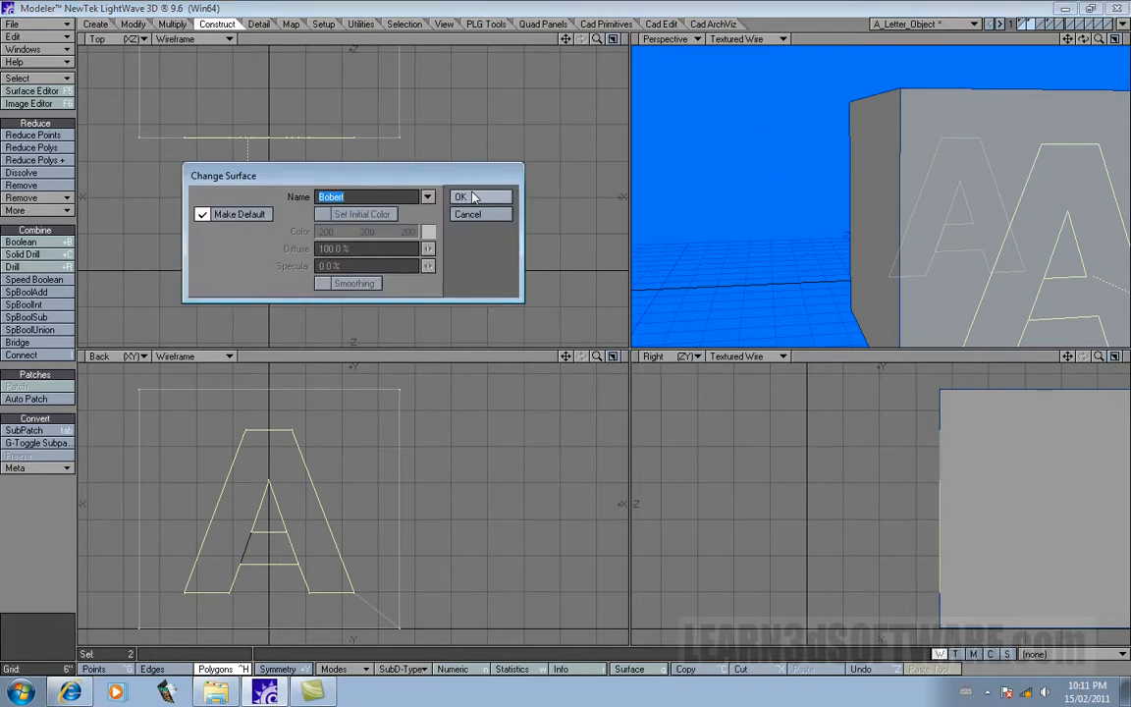
pyautogui.click(461, 196)
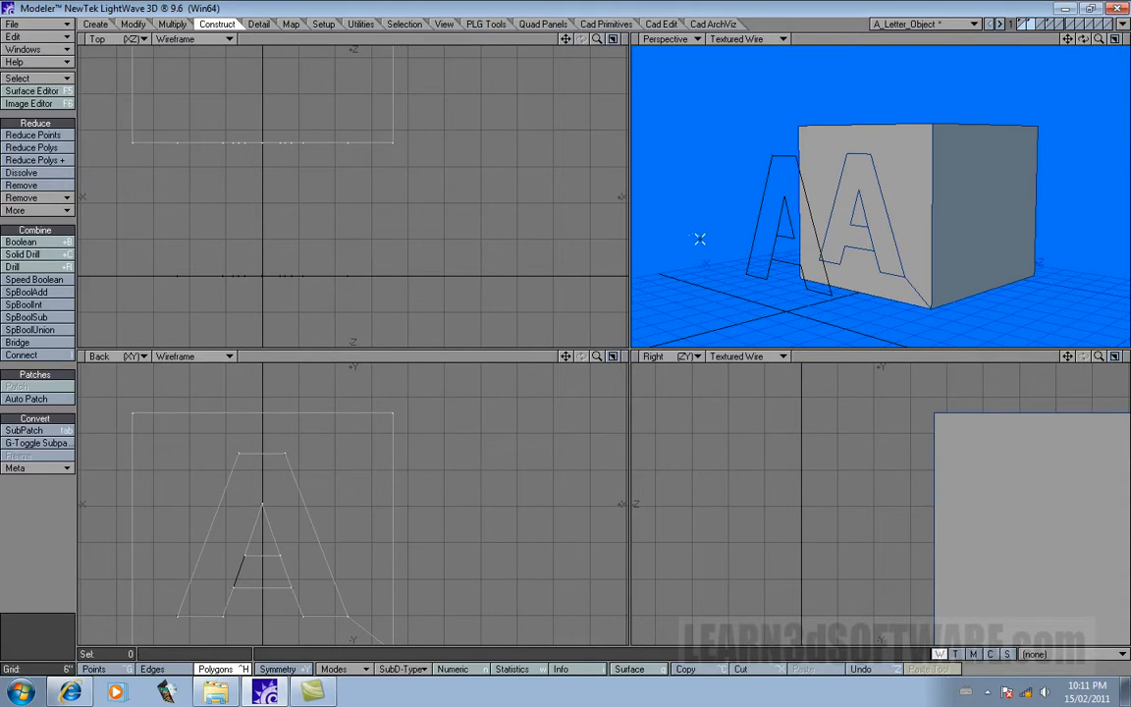
# Reopen Template Drill, choose Tunnel for the letter A and confirm it on the cube.
pyautogui.click(20, 242)
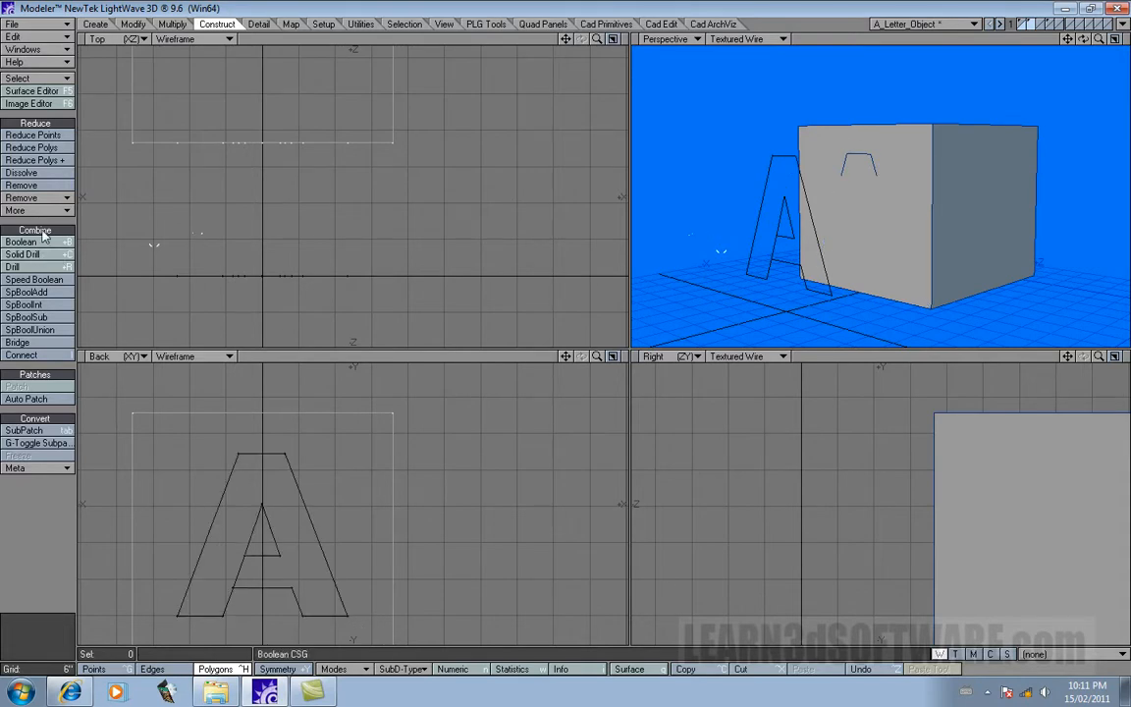
pyautogui.click(11, 267)
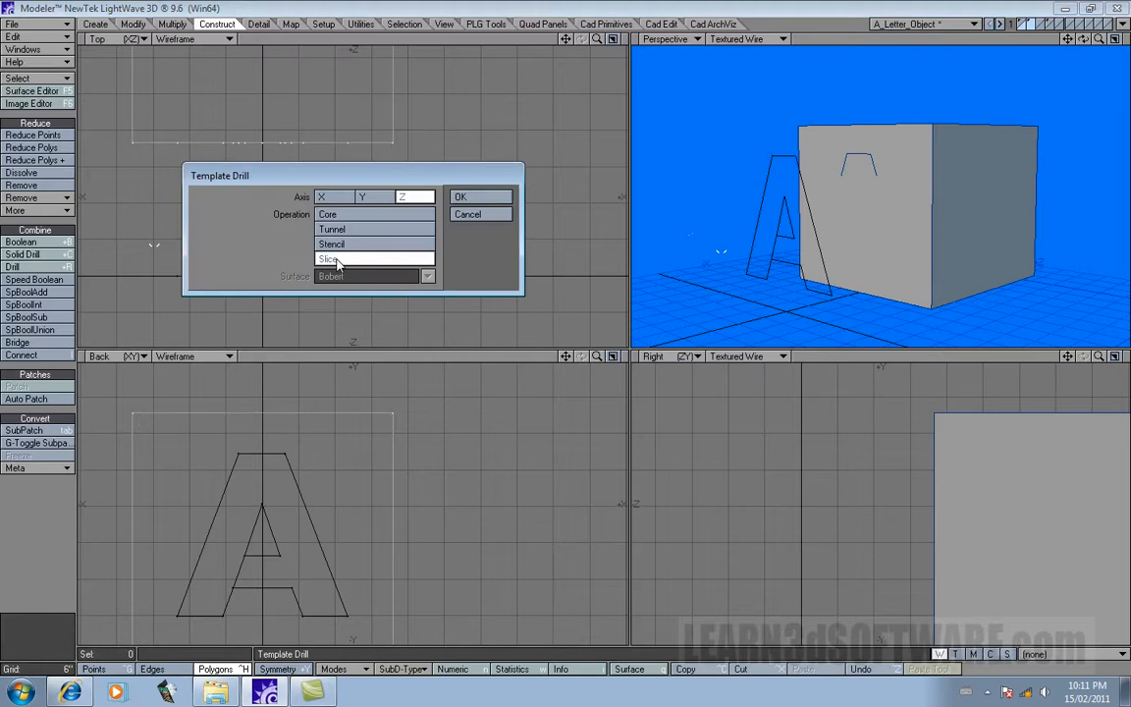
pyautogui.click(332, 244)
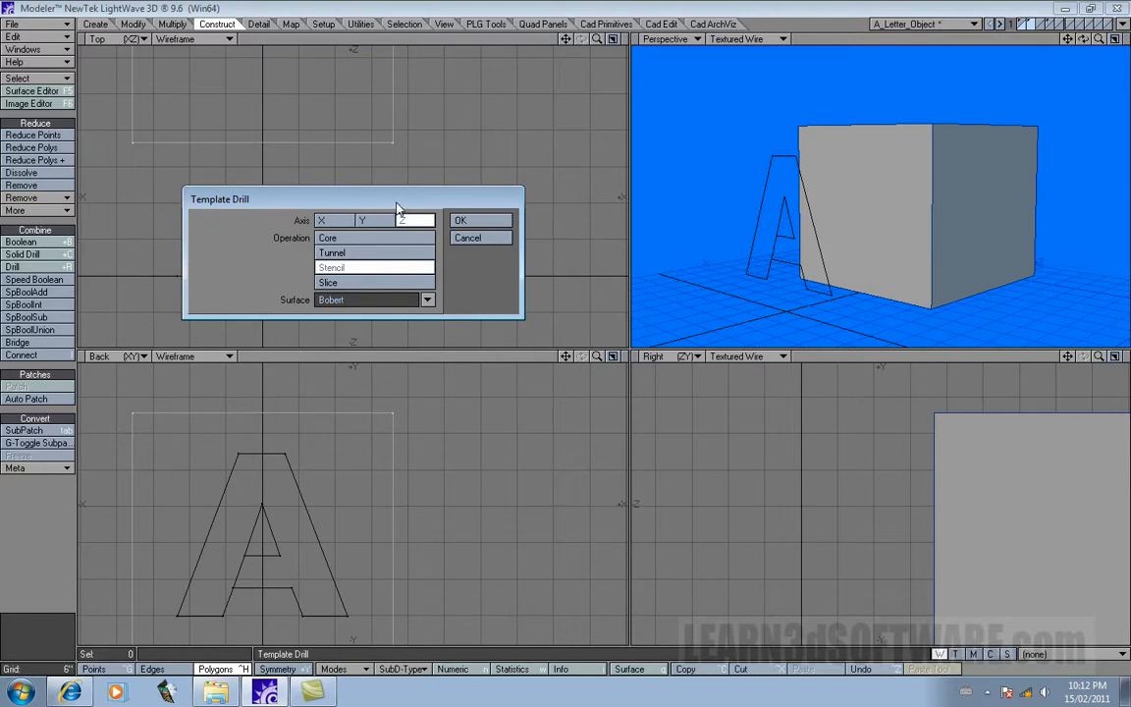
pyautogui.moveTo(425, 200)
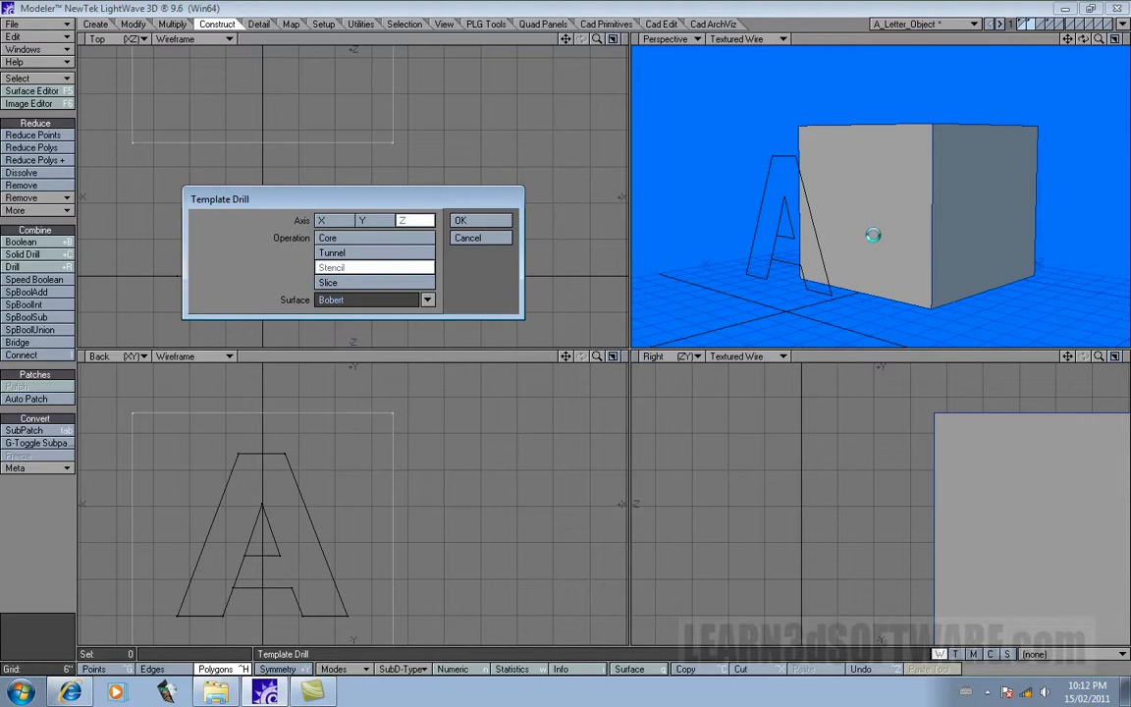
pyautogui.moveTo(829, 185)
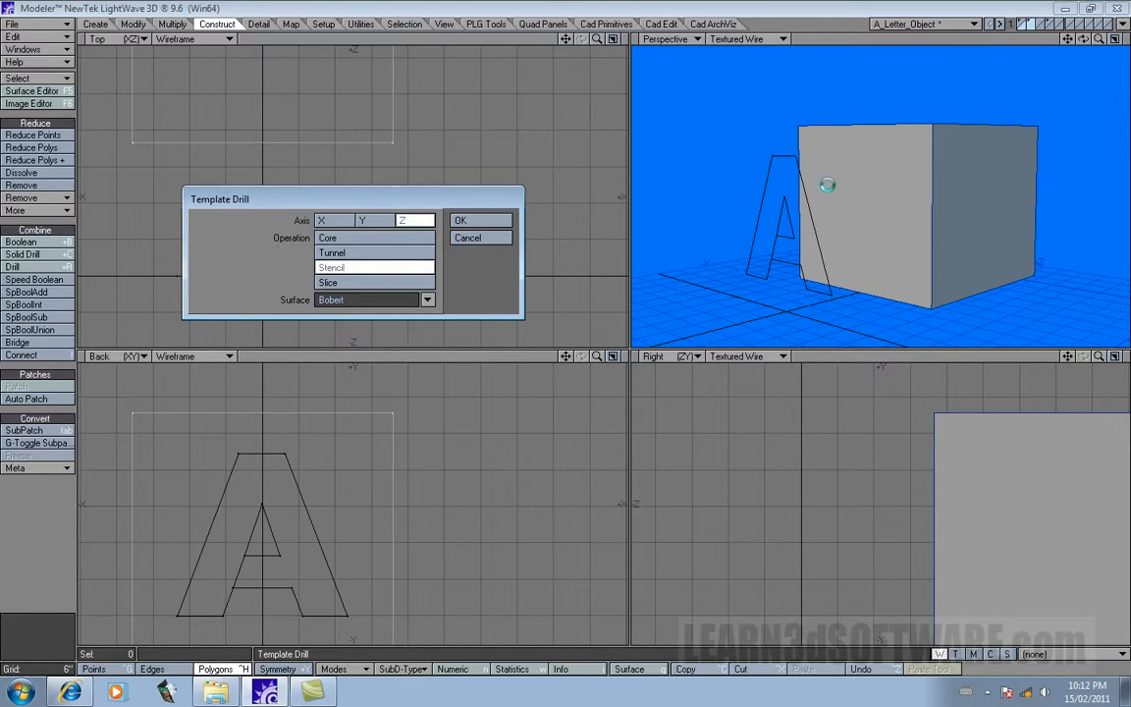
pyautogui.moveTo(597, 285)
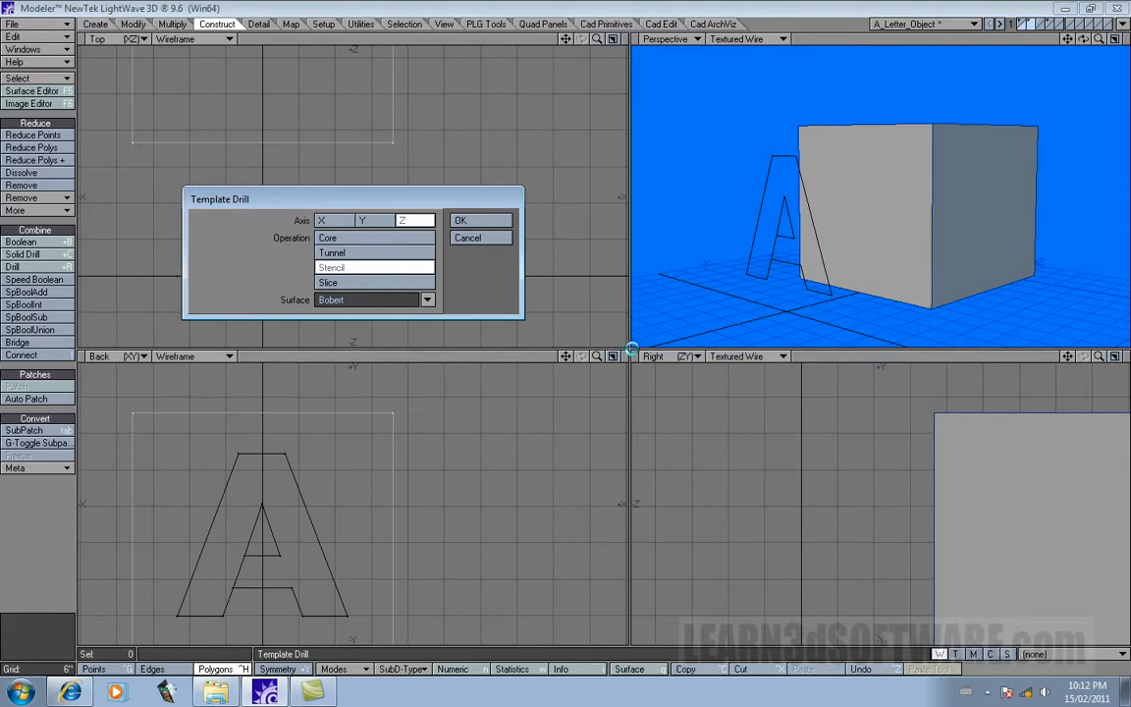
pyautogui.moveTo(801, 187)
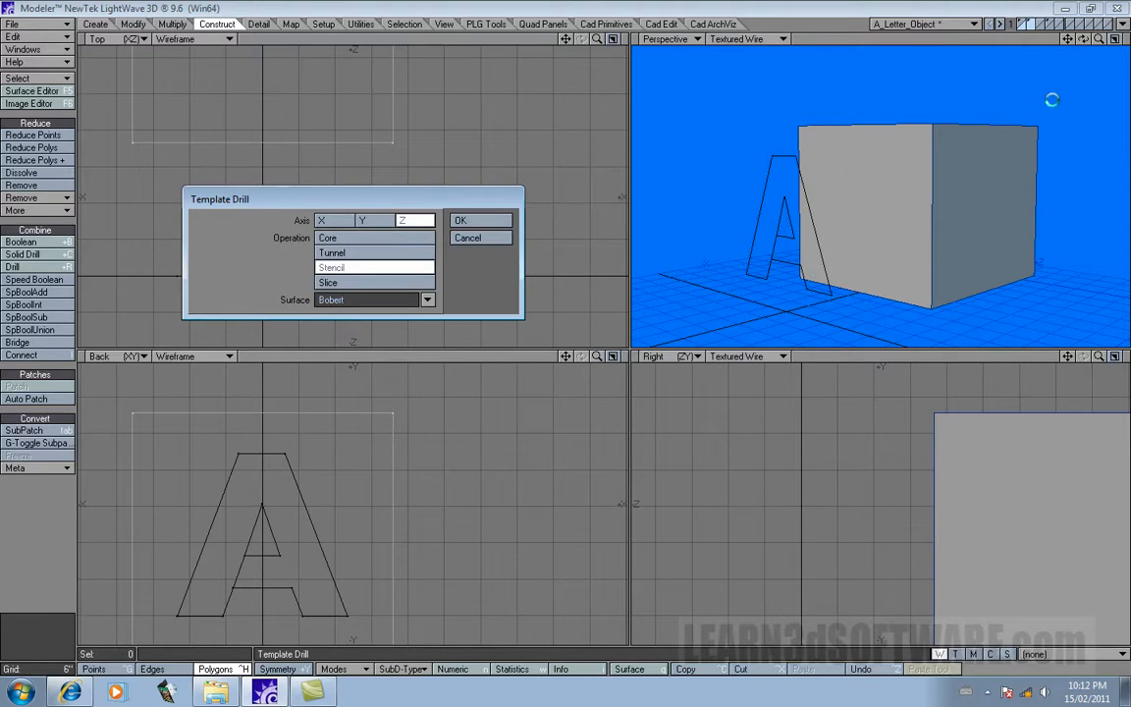
pyautogui.moveTo(959, 167)
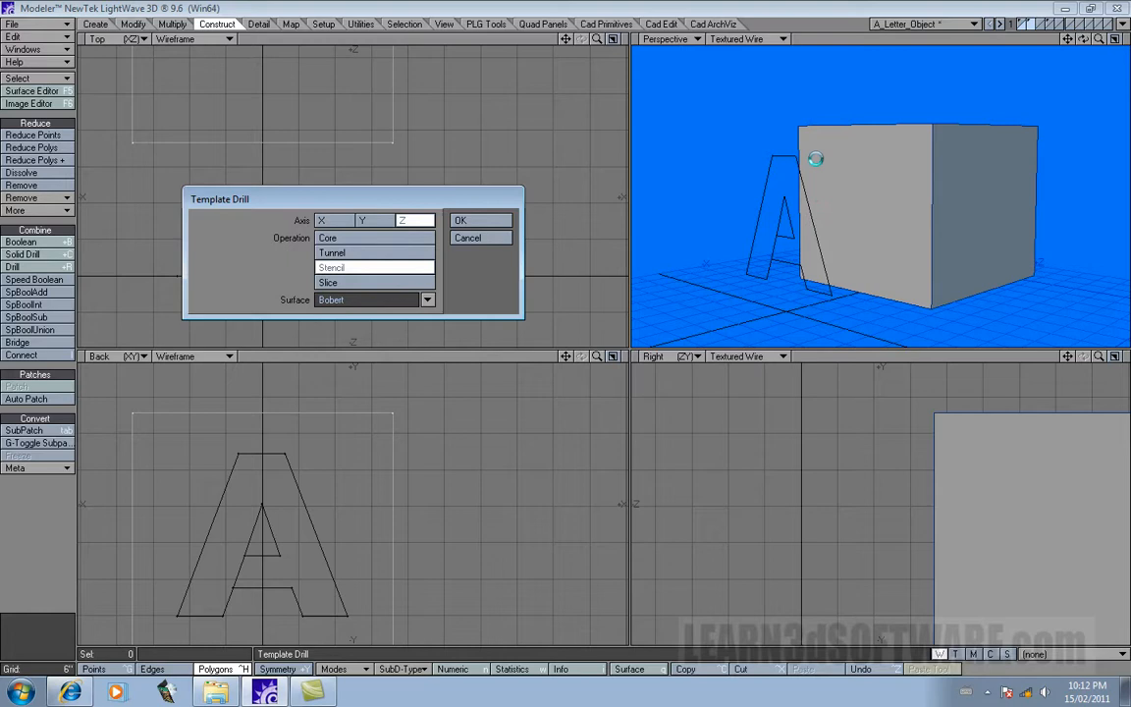
pyautogui.moveTo(784, 161)
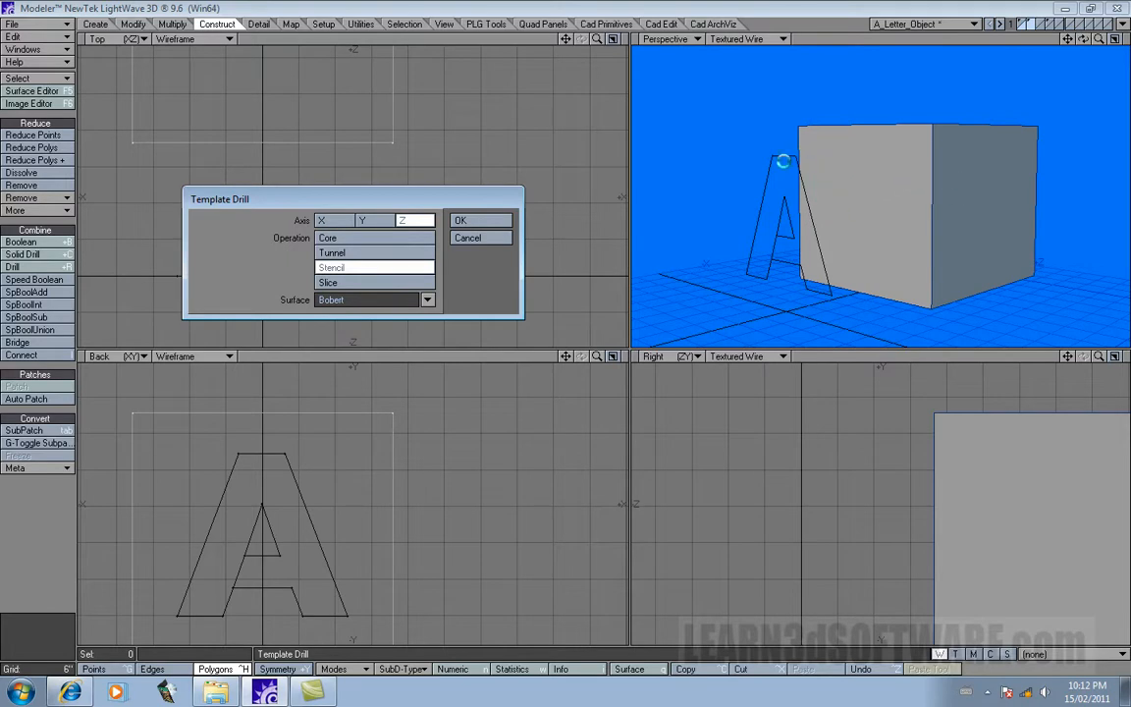
pyautogui.moveTo(746, 200)
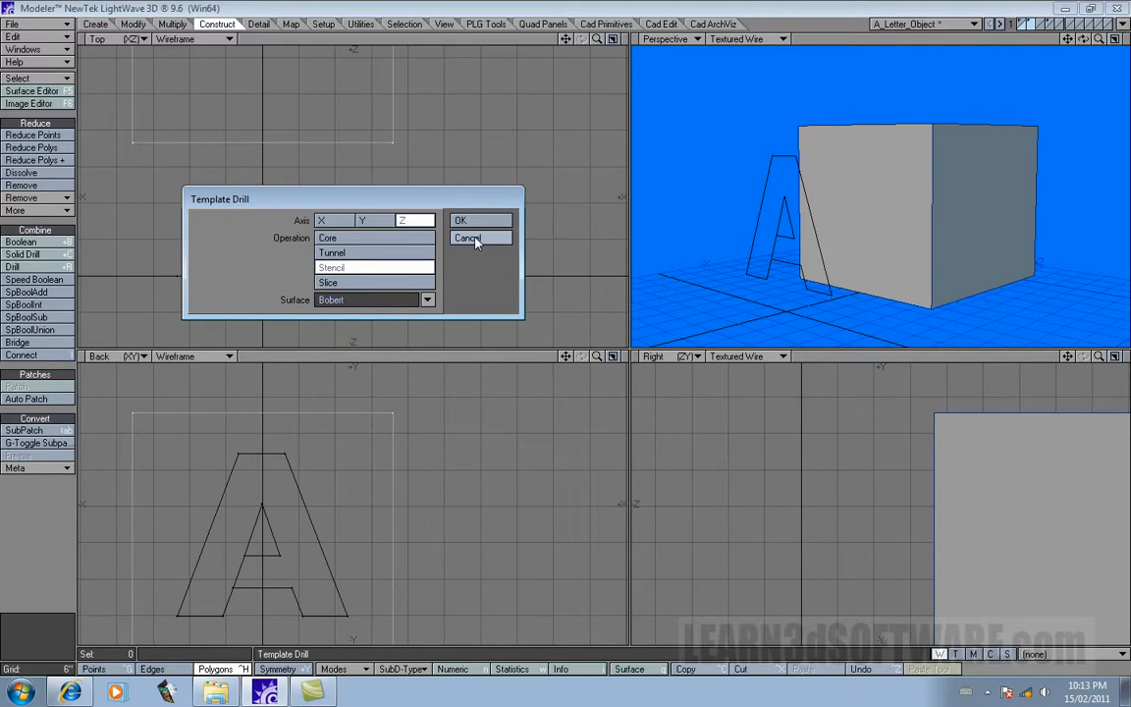
pyautogui.moveTo(458, 253)
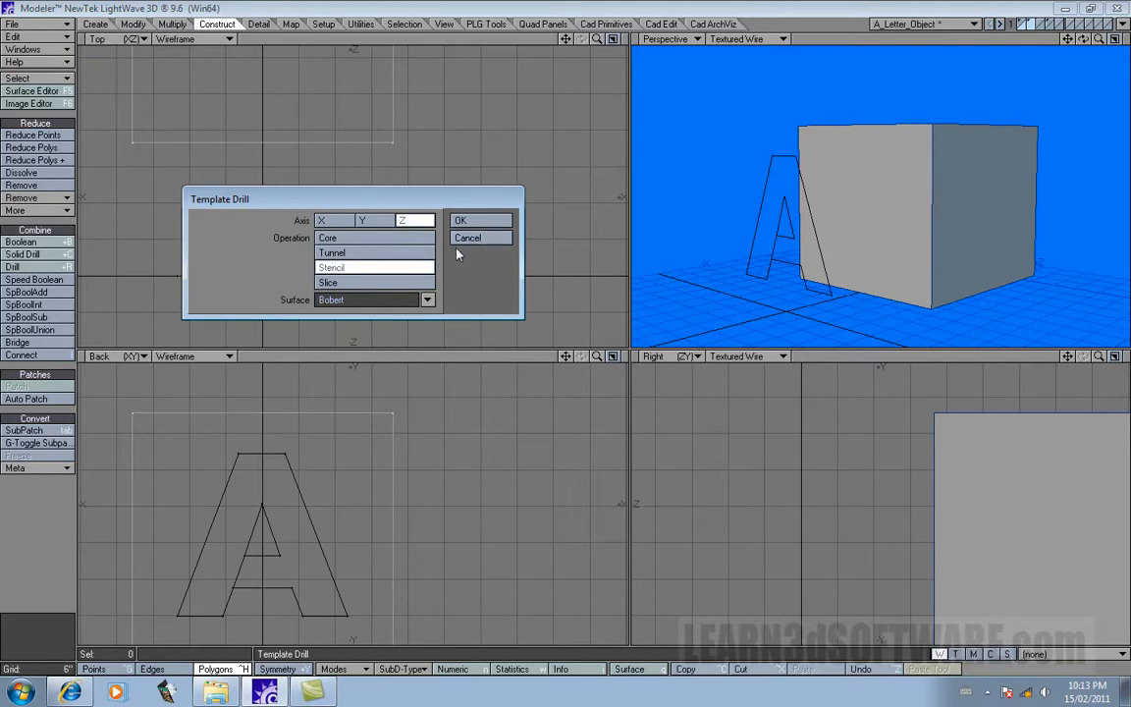
pyautogui.click(467, 237)
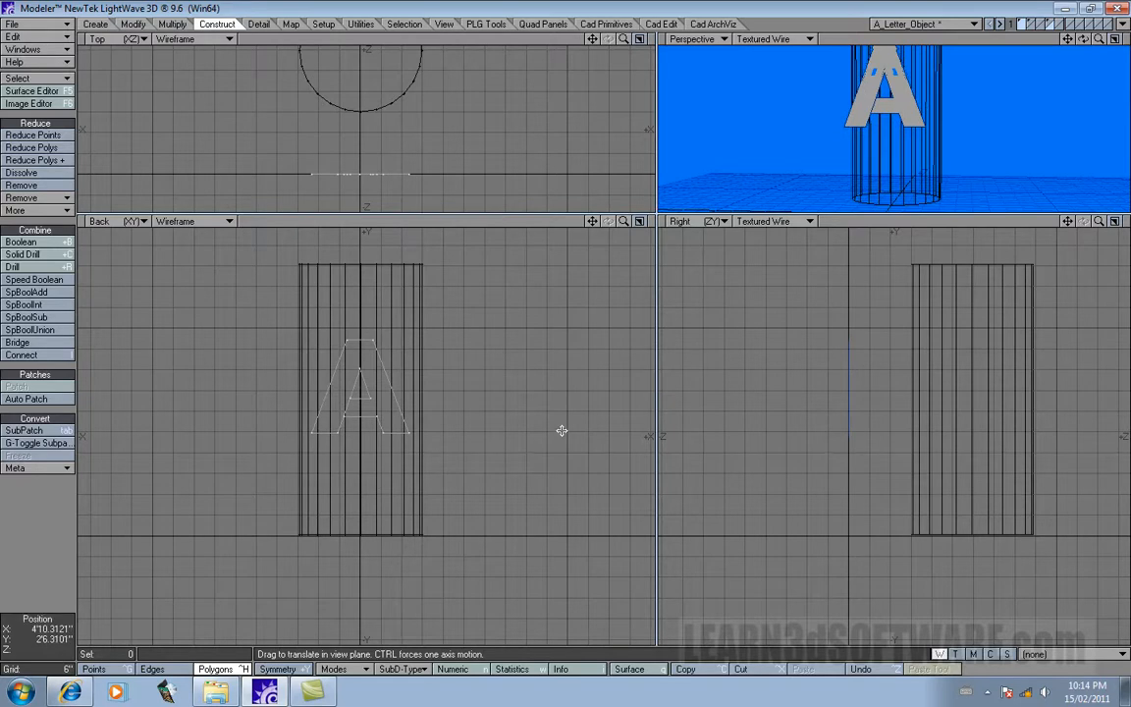
pyautogui.moveTo(660, 209)
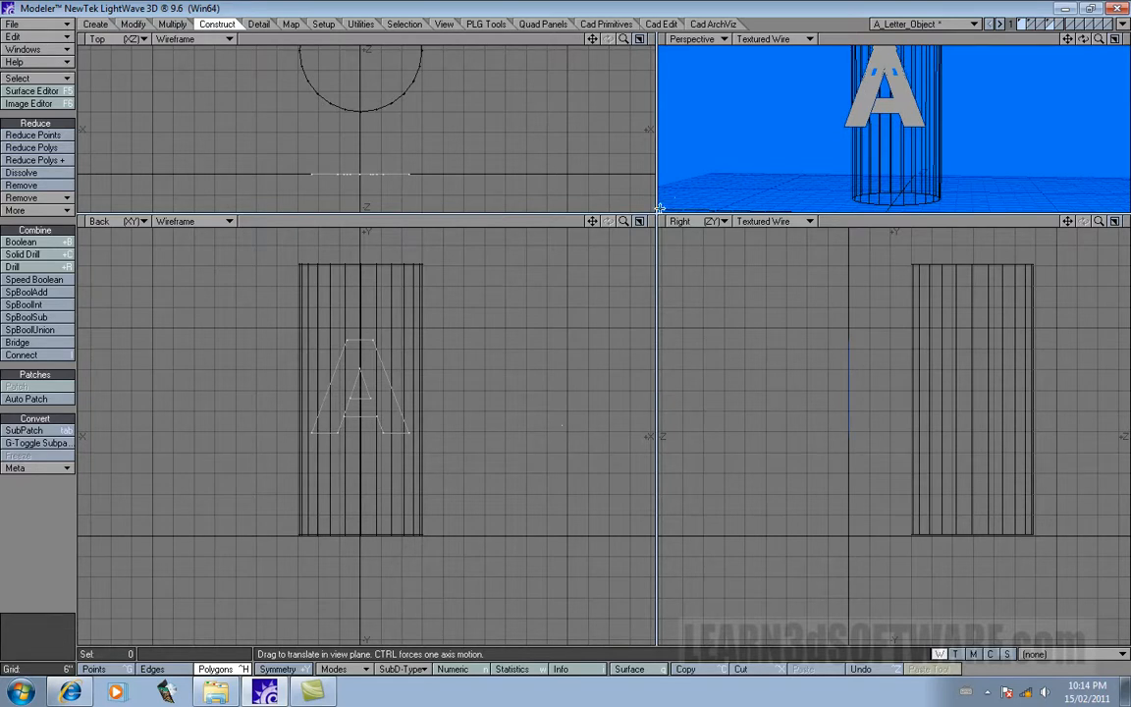
# Drag the letter-A template into place over the ribbed cylinder.
pyautogui.moveTo(658, 220); pyautogui.dragTo(664, 287)
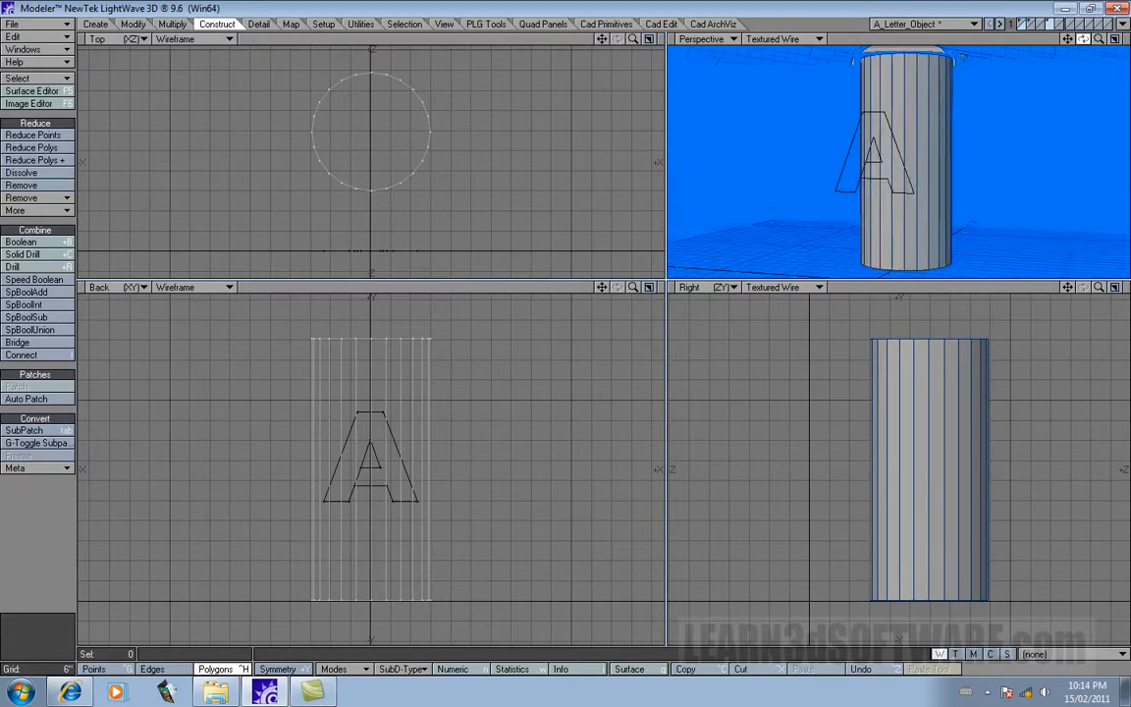
pyautogui.click(20, 242)
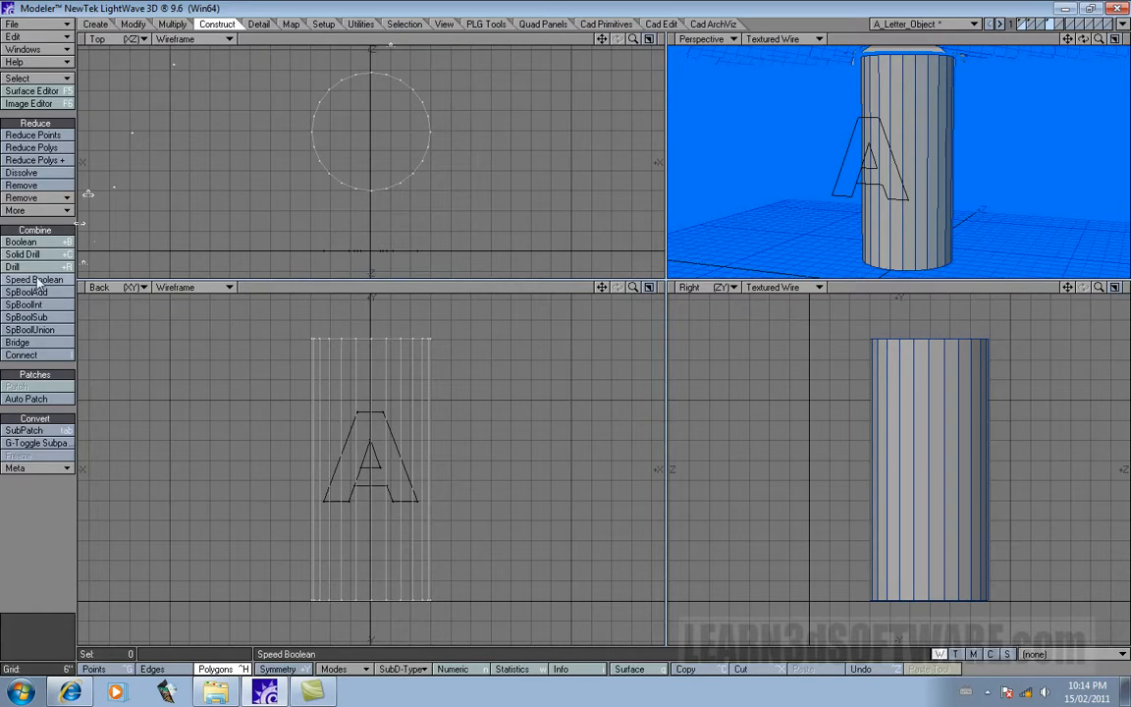
pyautogui.click(12, 267)
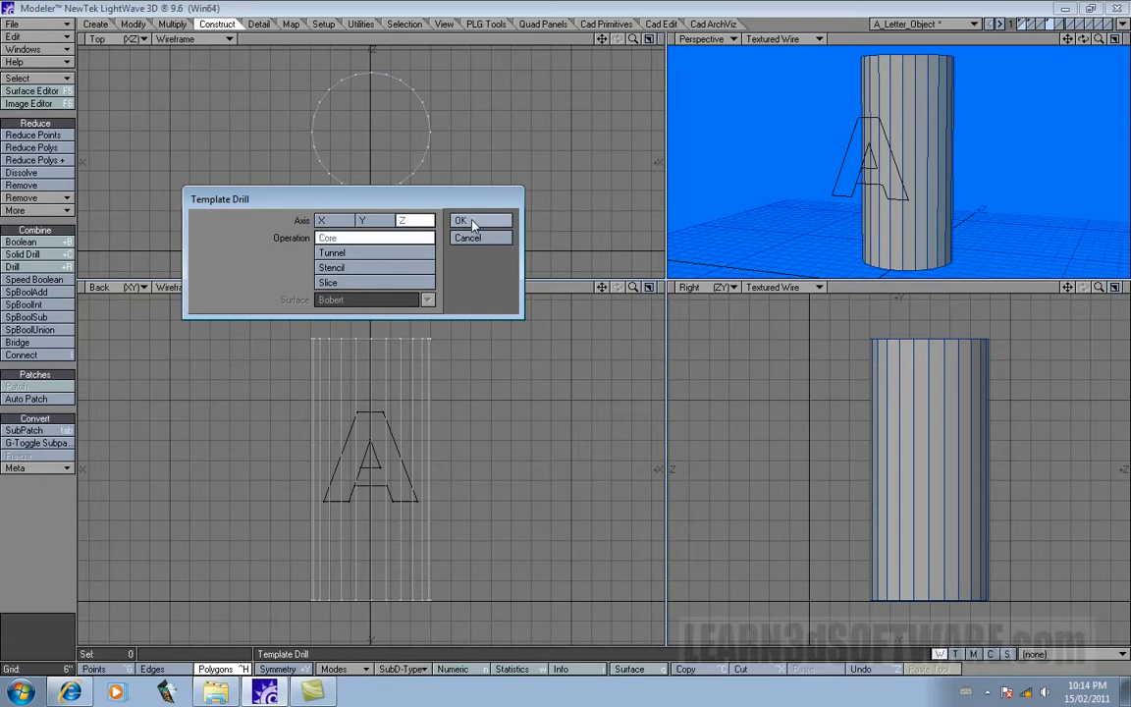
pyautogui.click(460, 220)
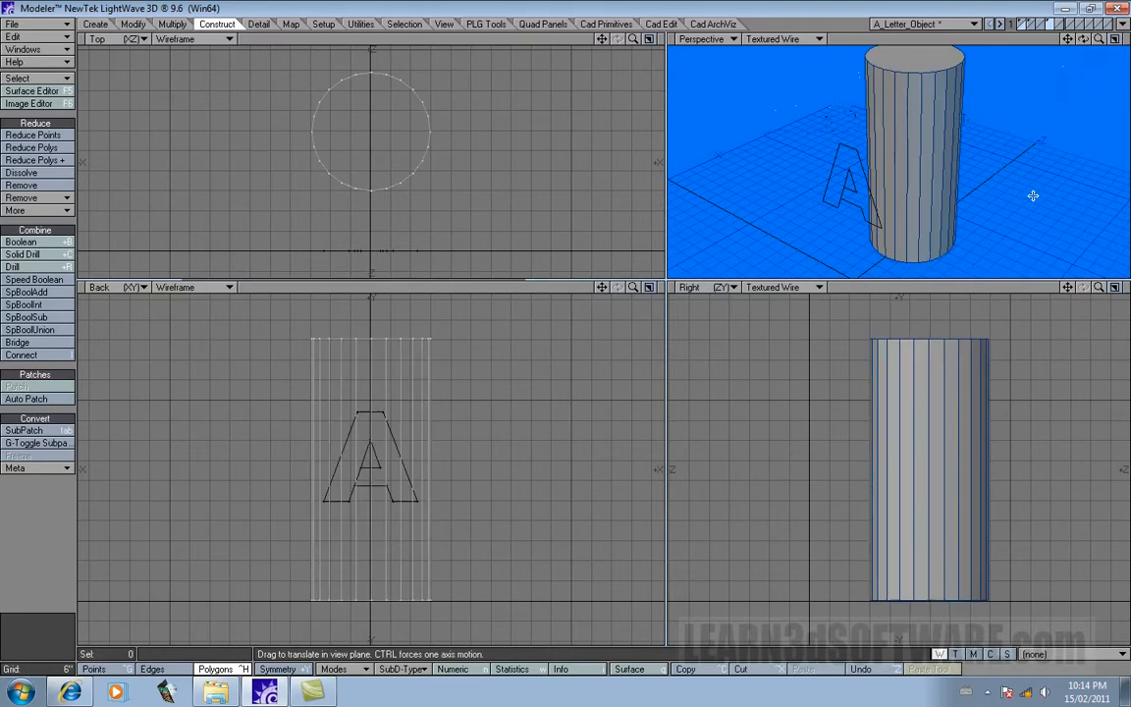
pyautogui.moveTo(854, 187)
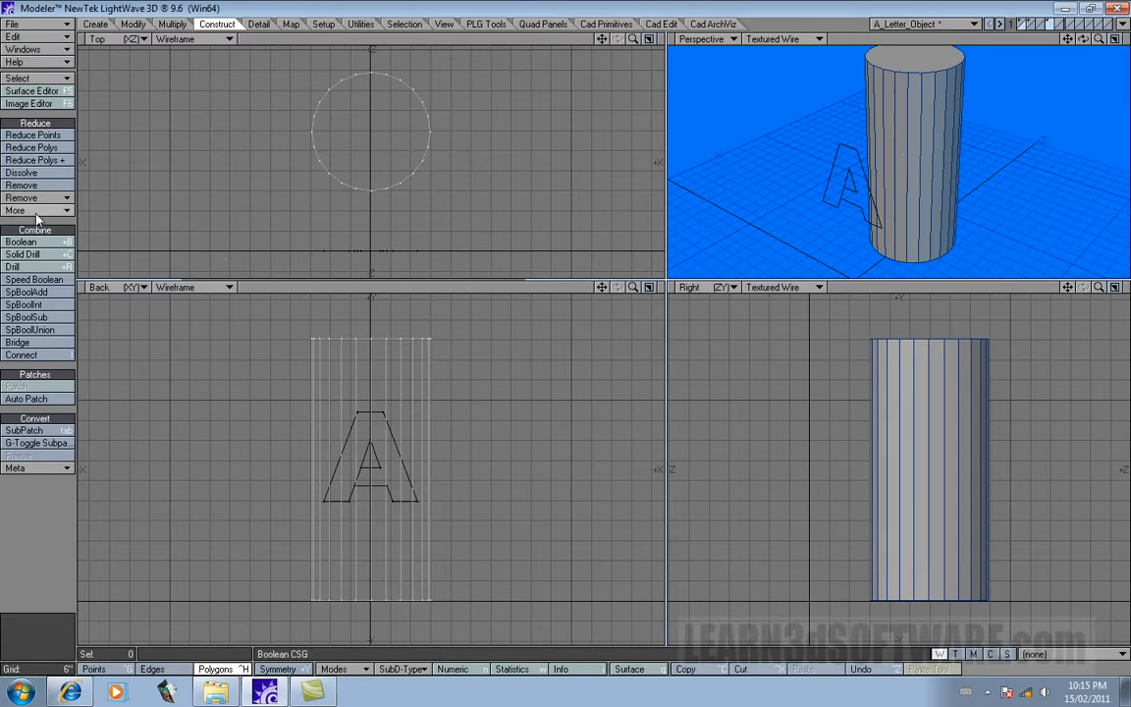
# Tunnel-drill the A through the cylinder on the Z axis so its outline shows on the front.
pyautogui.click(12, 267)
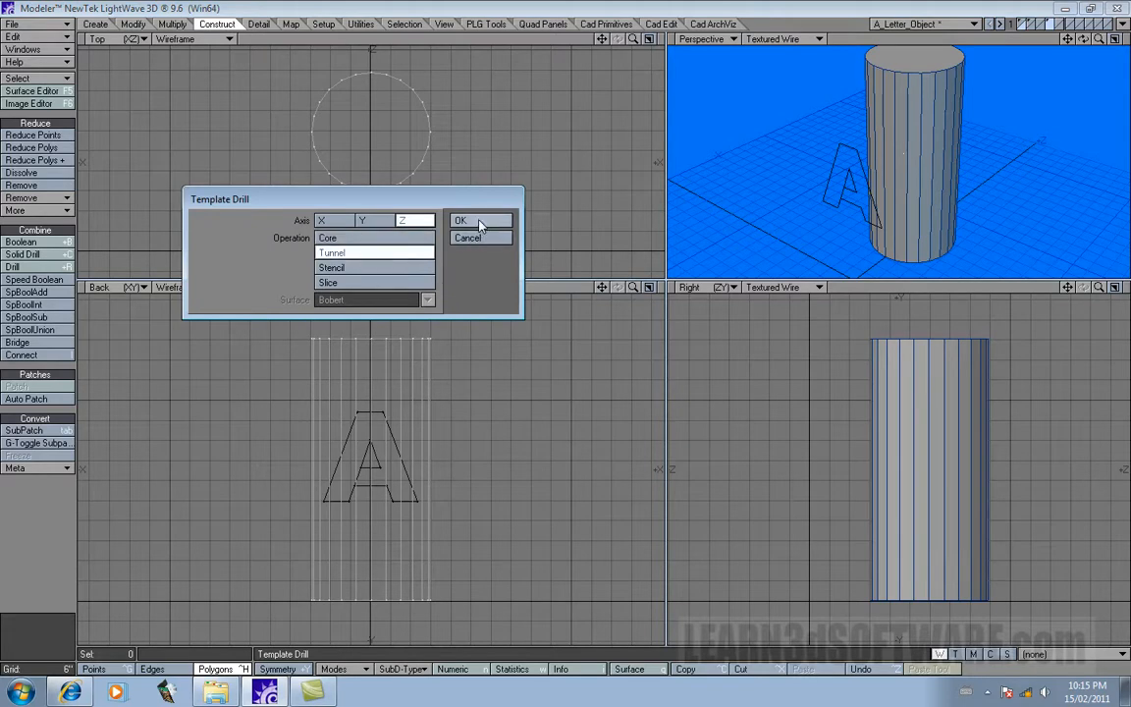
pyautogui.click(460, 220)
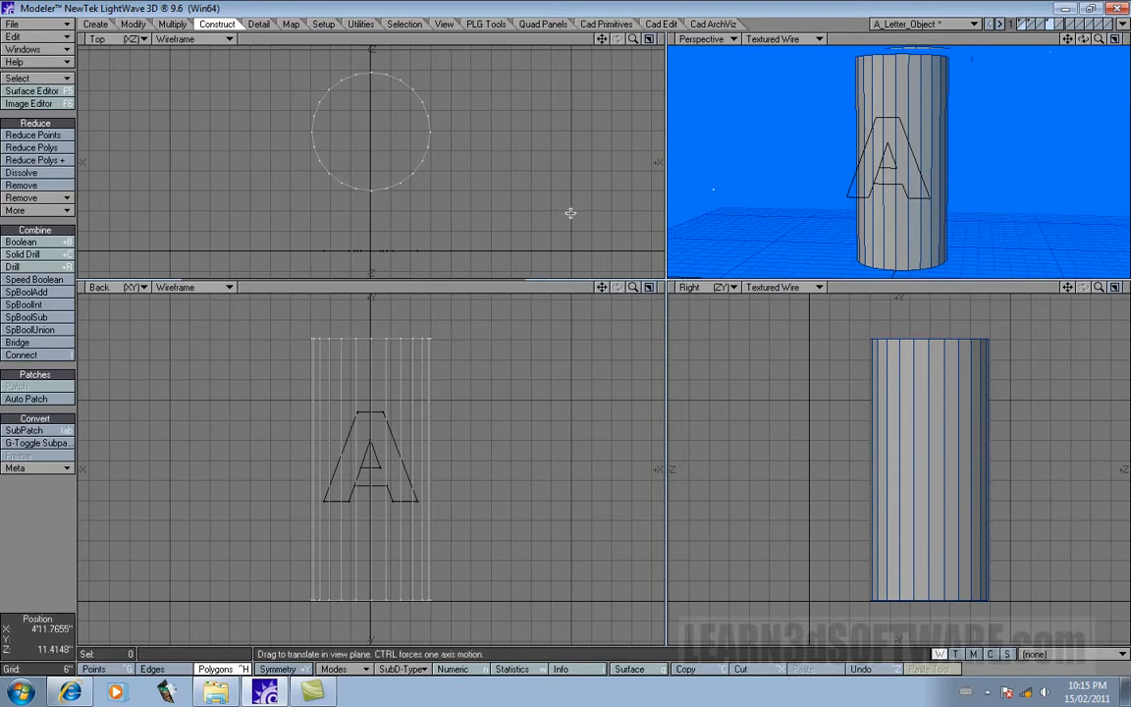
# Stencil the A onto the cylinder as surface 'nancy' and verify it via Polygon Statistics.
pyautogui.click(11, 267)
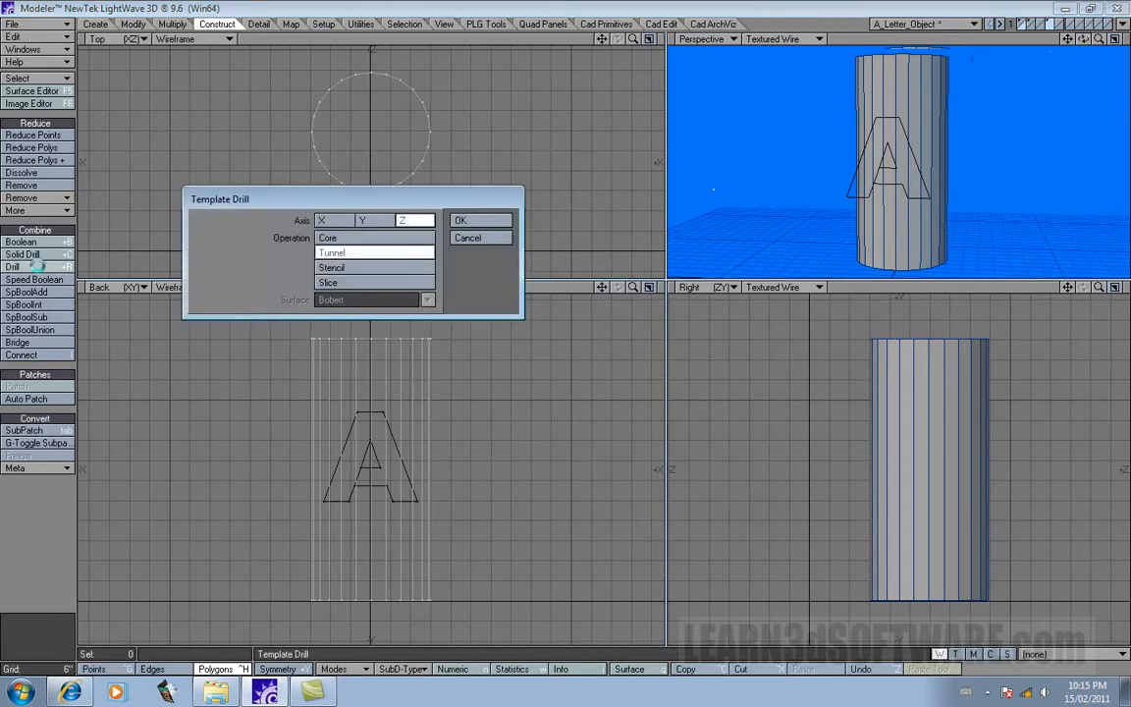
pyautogui.click(373, 267)
pyautogui.write('Nancy')
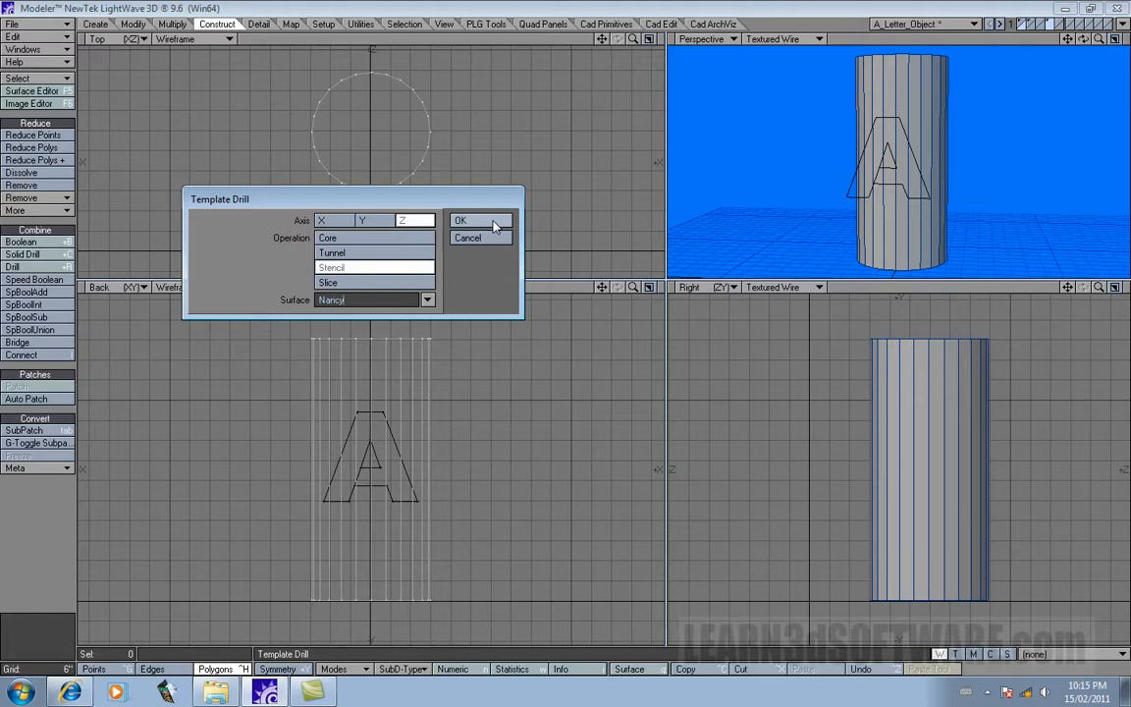
pyautogui.click(460, 220)
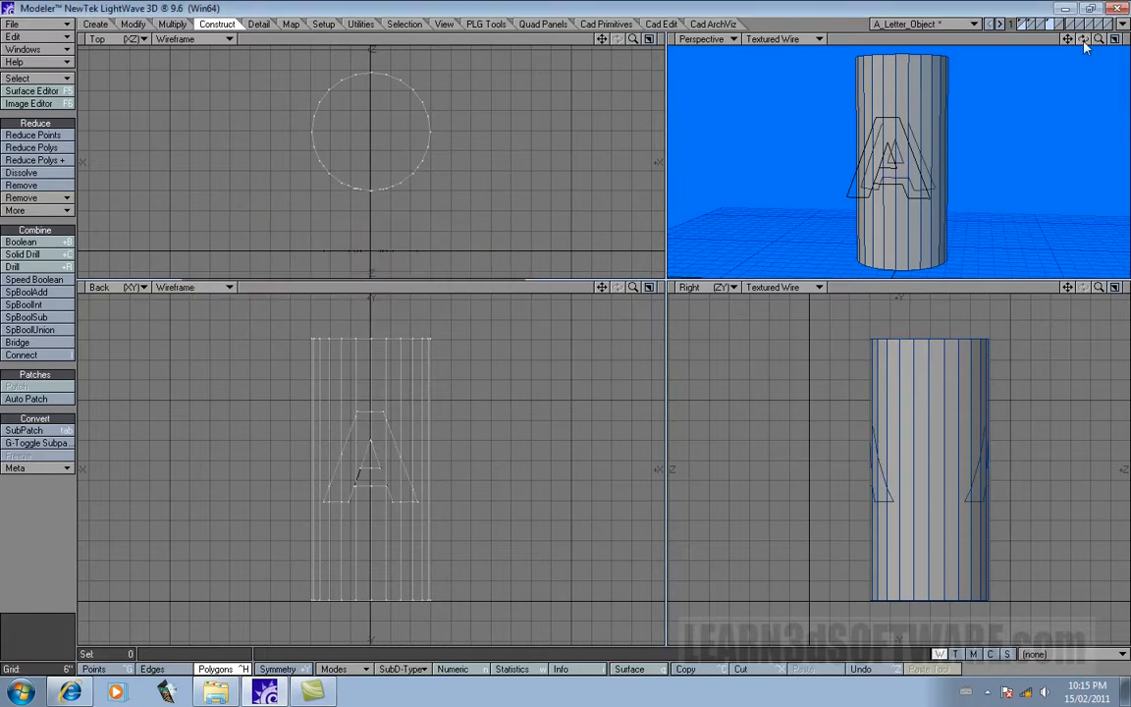
pyautogui.click(511, 668)
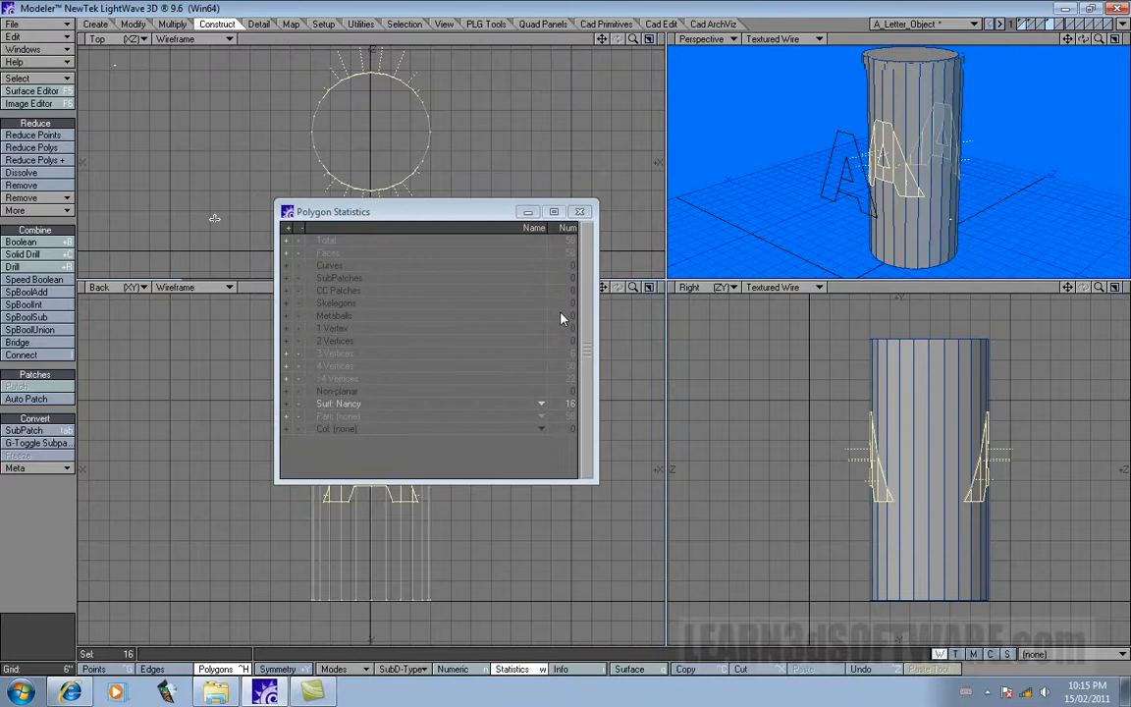
pyautogui.moveTo(579, 212)
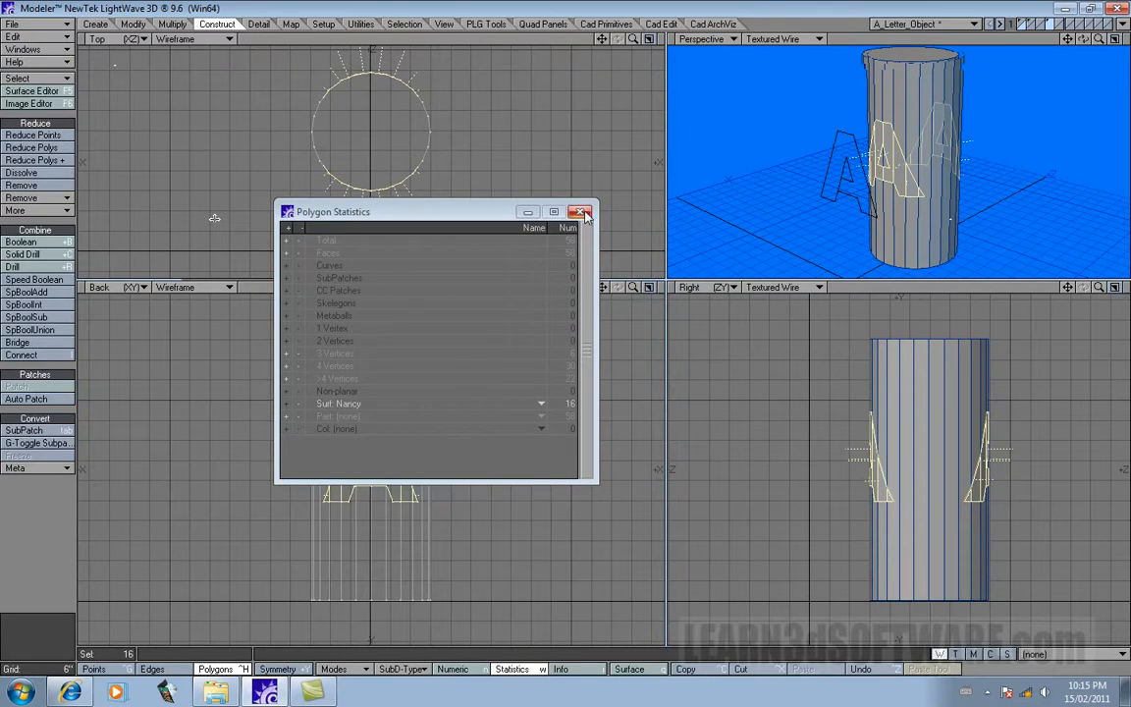
pyautogui.moveTo(582, 212)
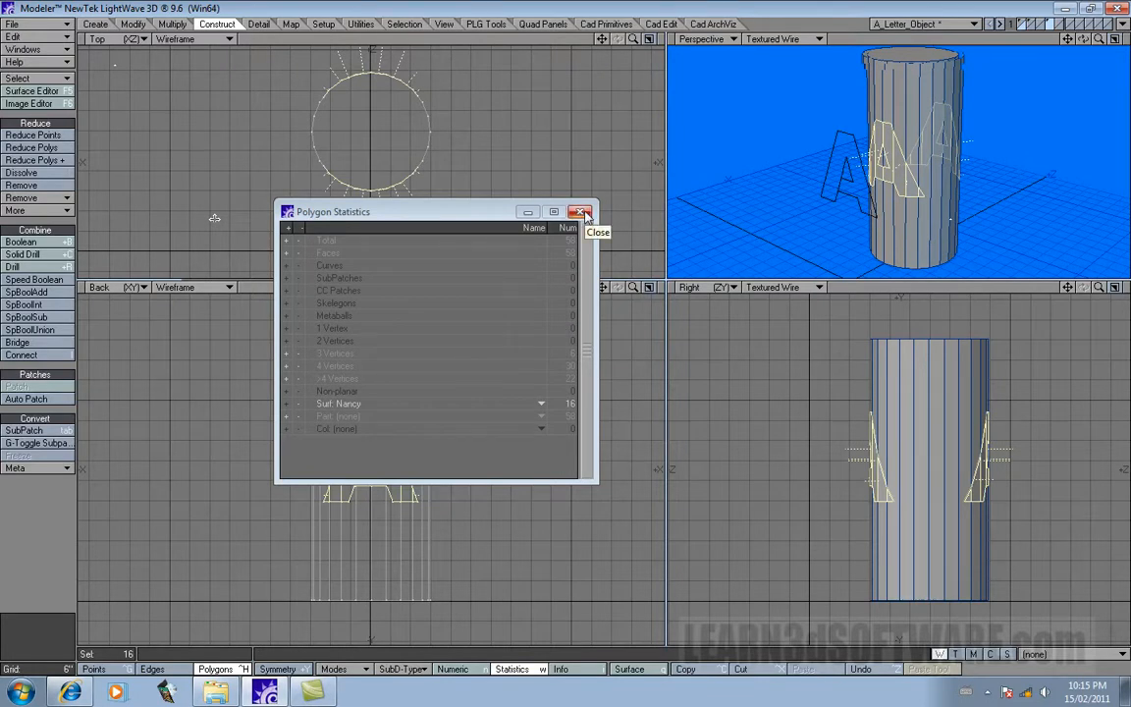
pyautogui.click(581, 212)
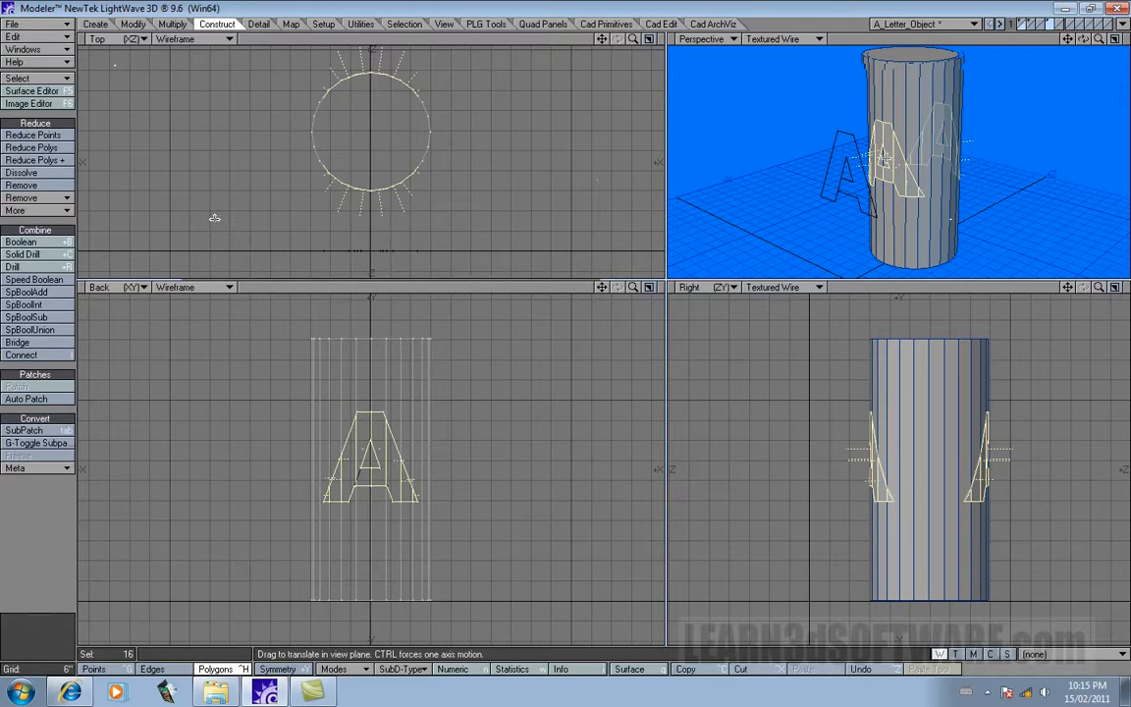
pyautogui.moveTo(688, 155)
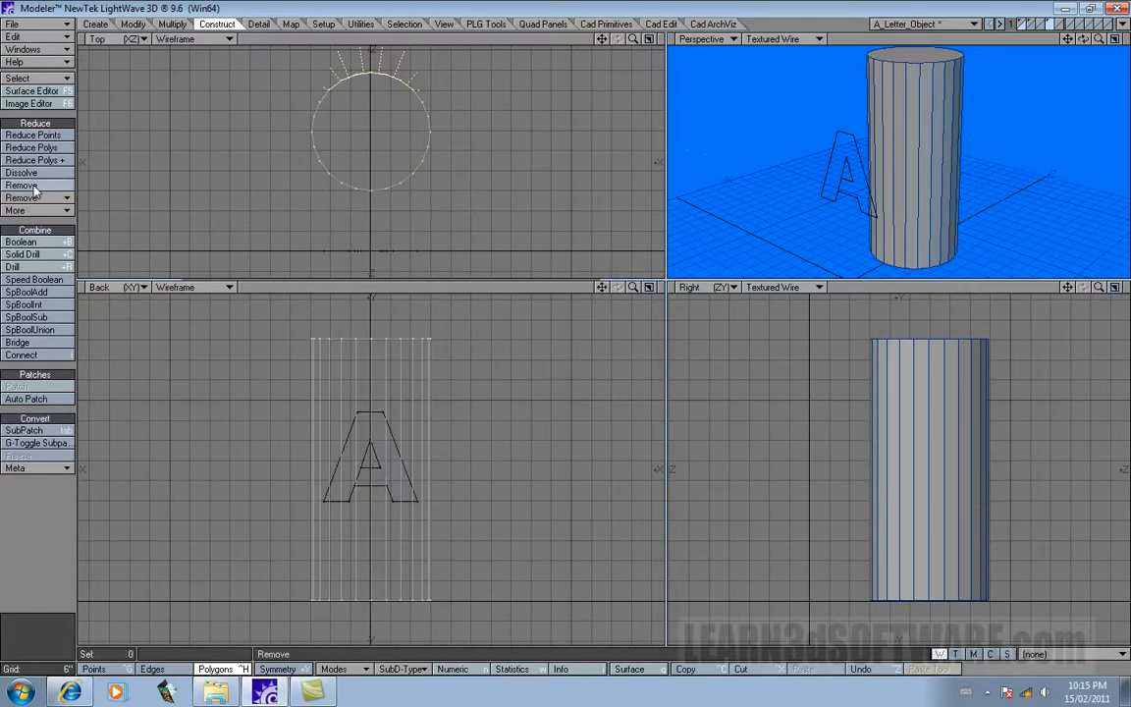
# Run a Slice template drill cutting the A outline into the cylinder, then close the dialog.
pyautogui.click(12, 267)
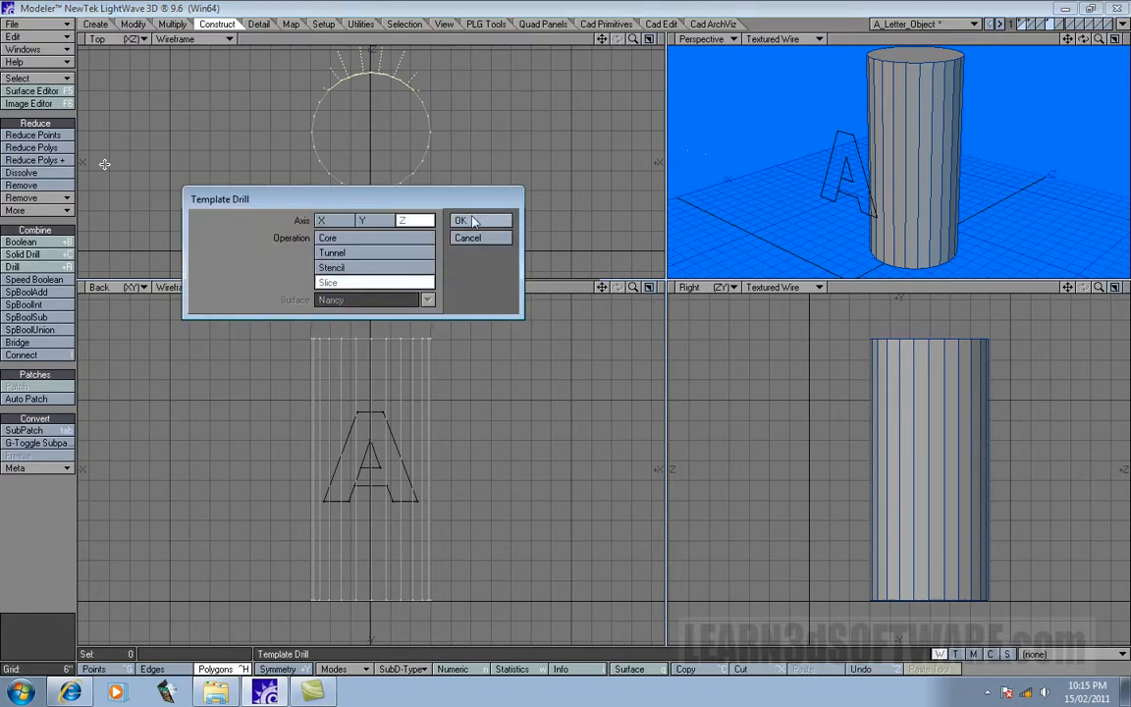
pyautogui.click(460, 220)
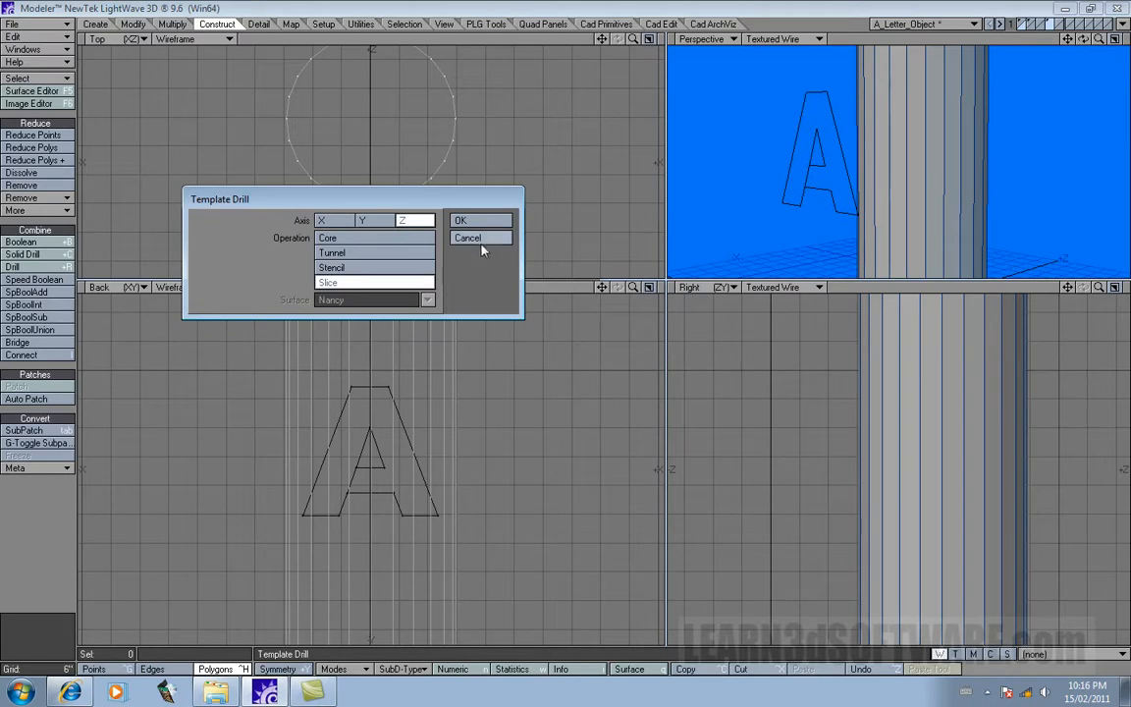
pyautogui.moveTo(499, 243)
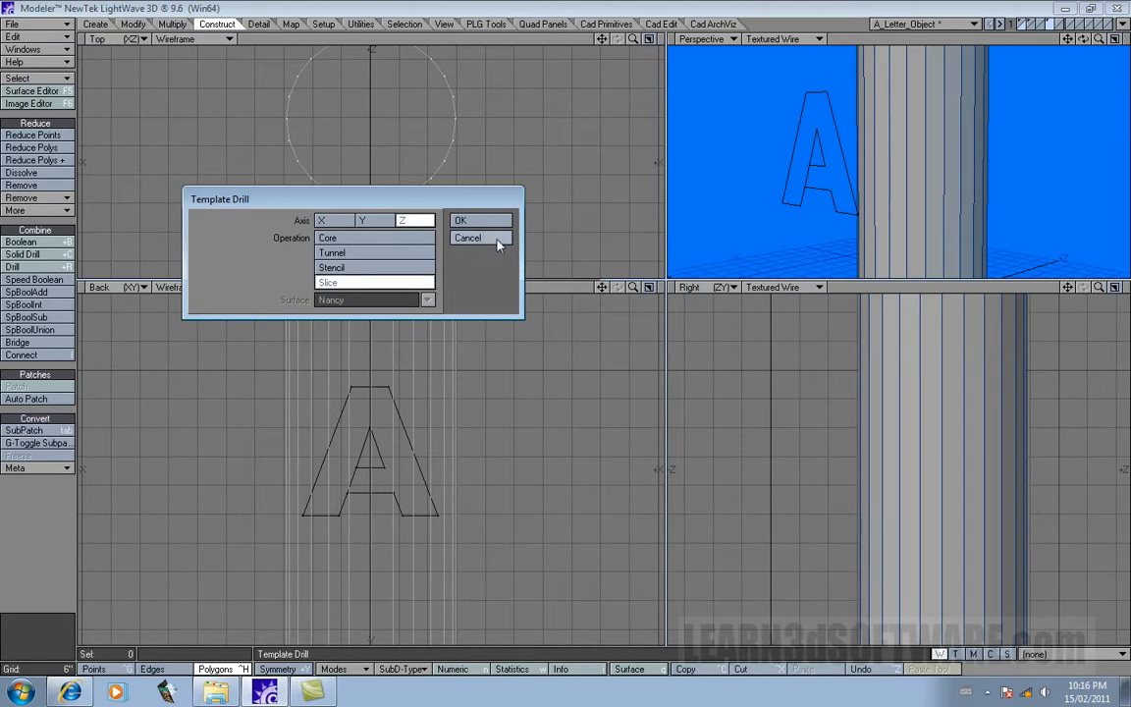
pyautogui.click(460, 220)
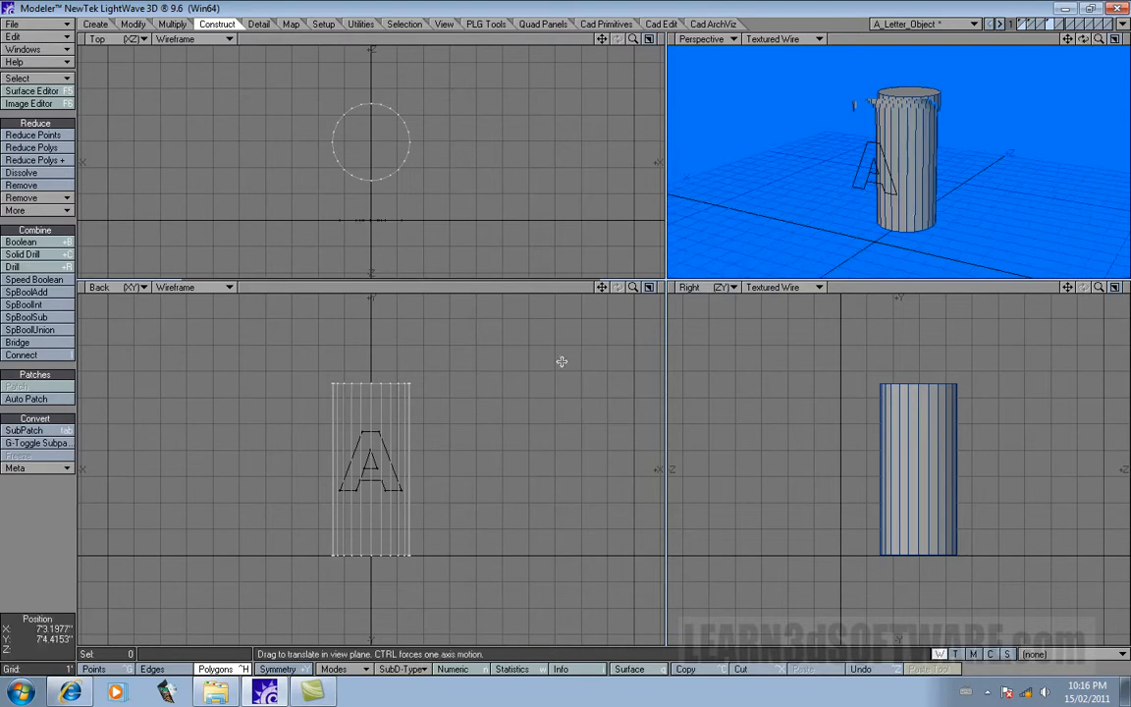
pyautogui.moveTo(519, 234)
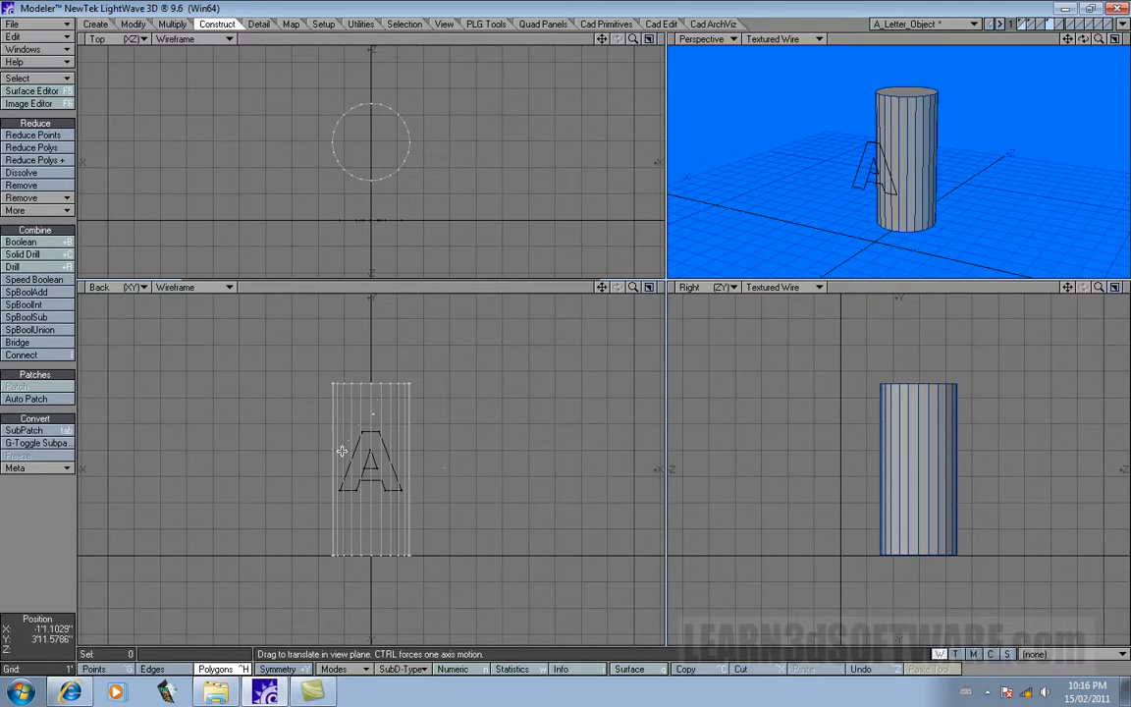
pyautogui.moveTo(357, 436)
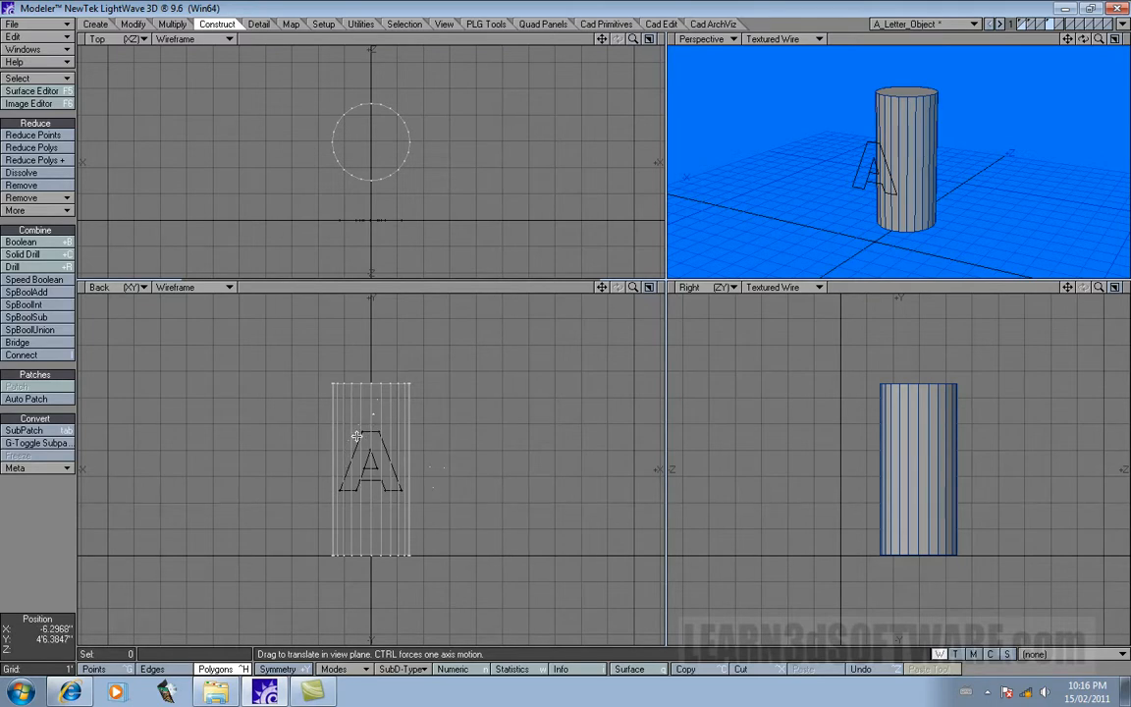